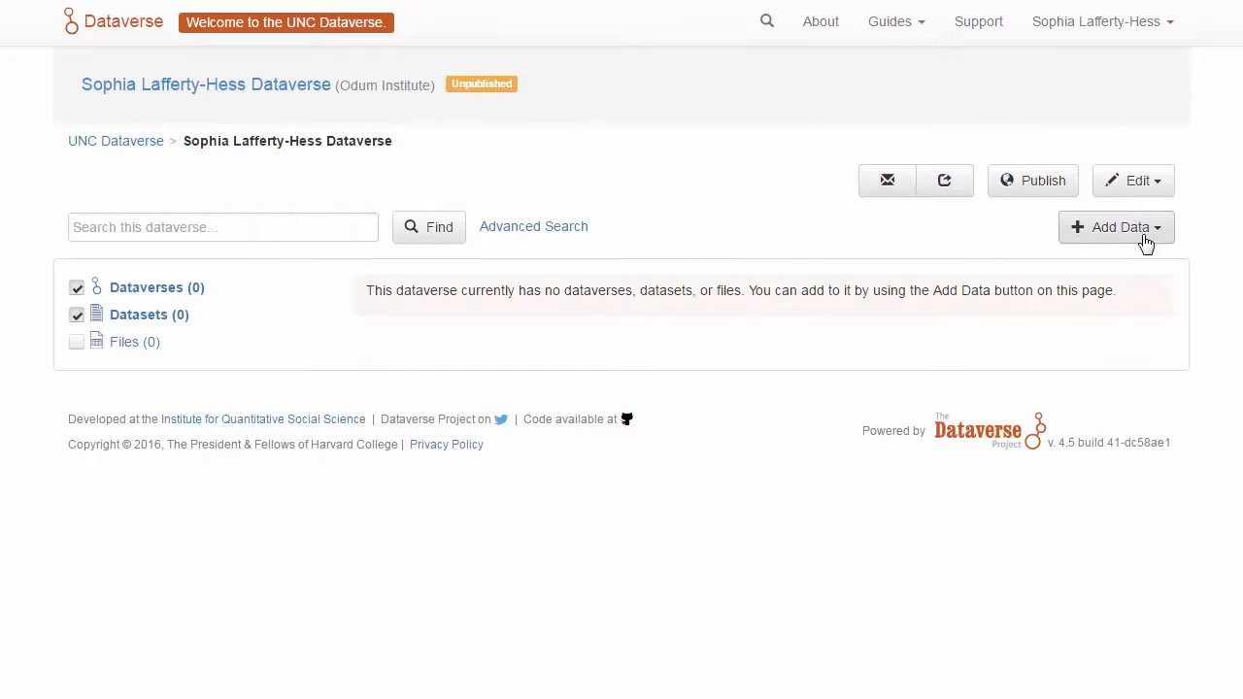
- Start a New Dataset from the Add Data menu of the dataverse
{"action": "left_click", "coordinate": [1115, 225]}
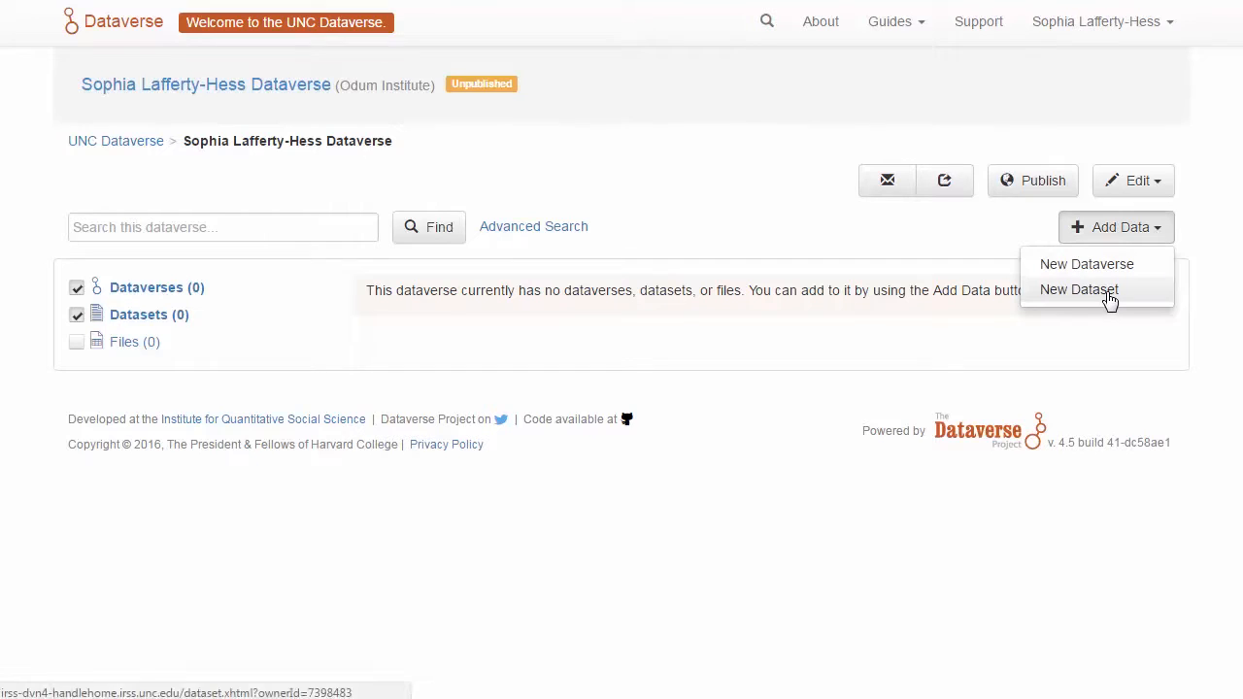
{"action": "left_click", "coordinate": [1078, 290]}
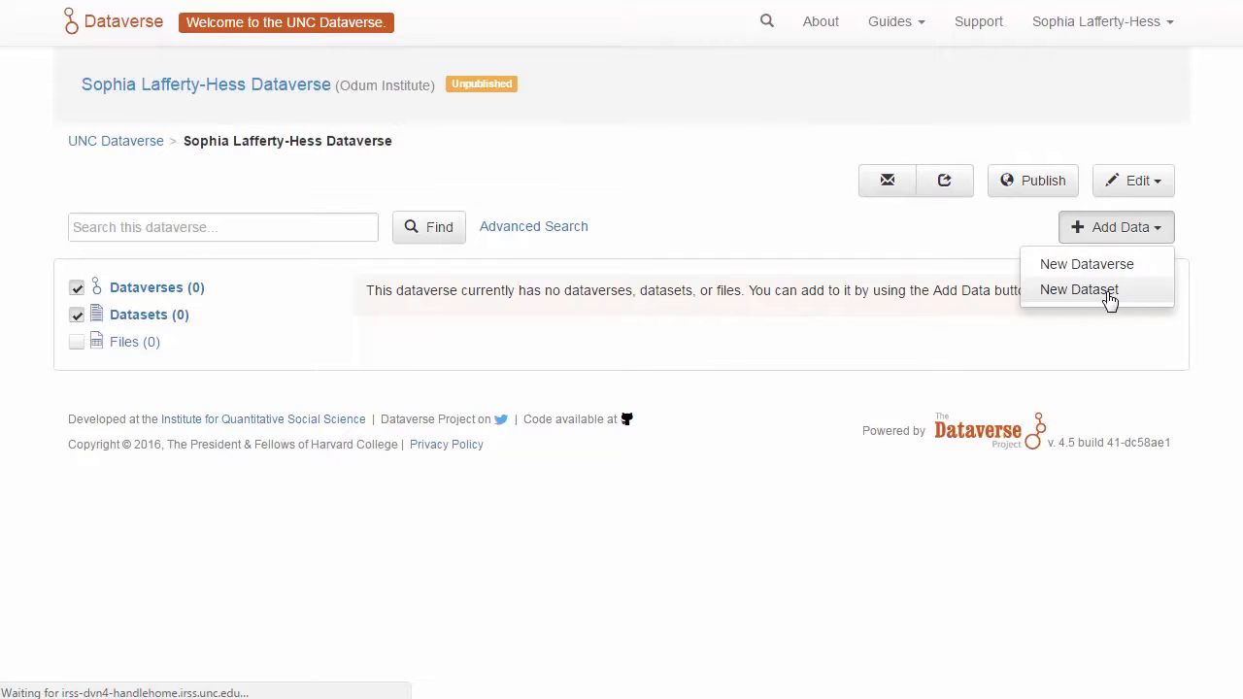
{"action": "left_click", "coordinate": [1078, 289]}
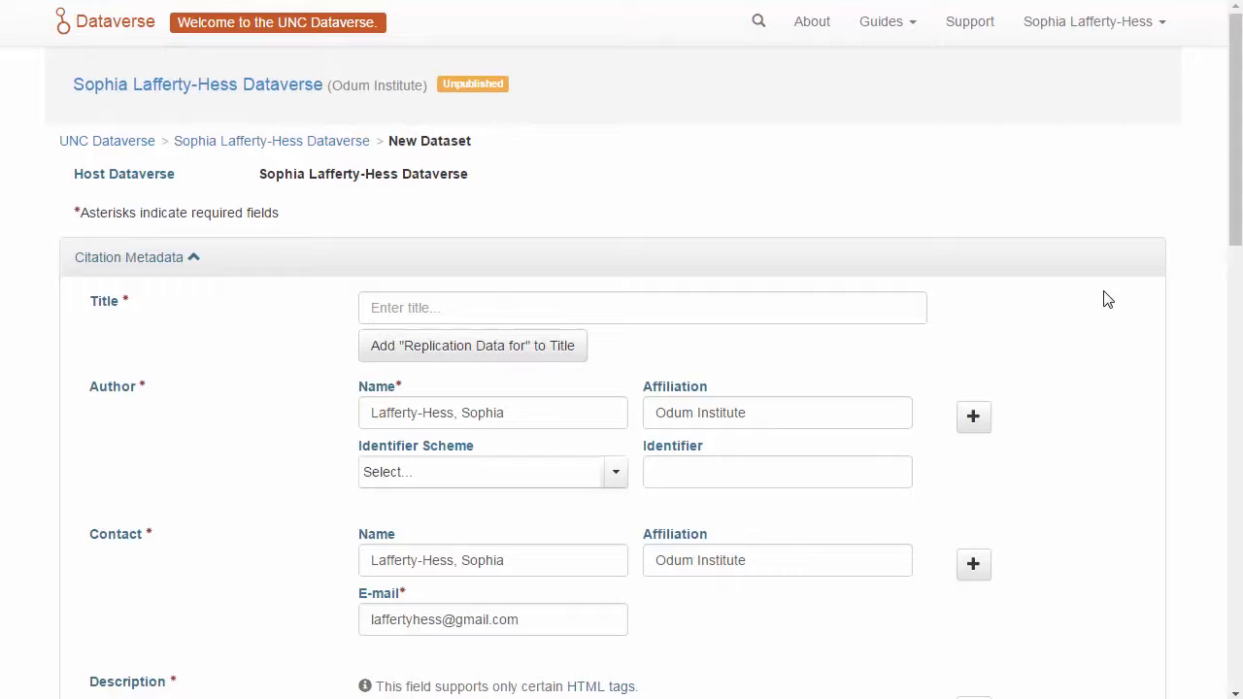
{"action": "mouse_move", "coordinate": [1123, 330]}
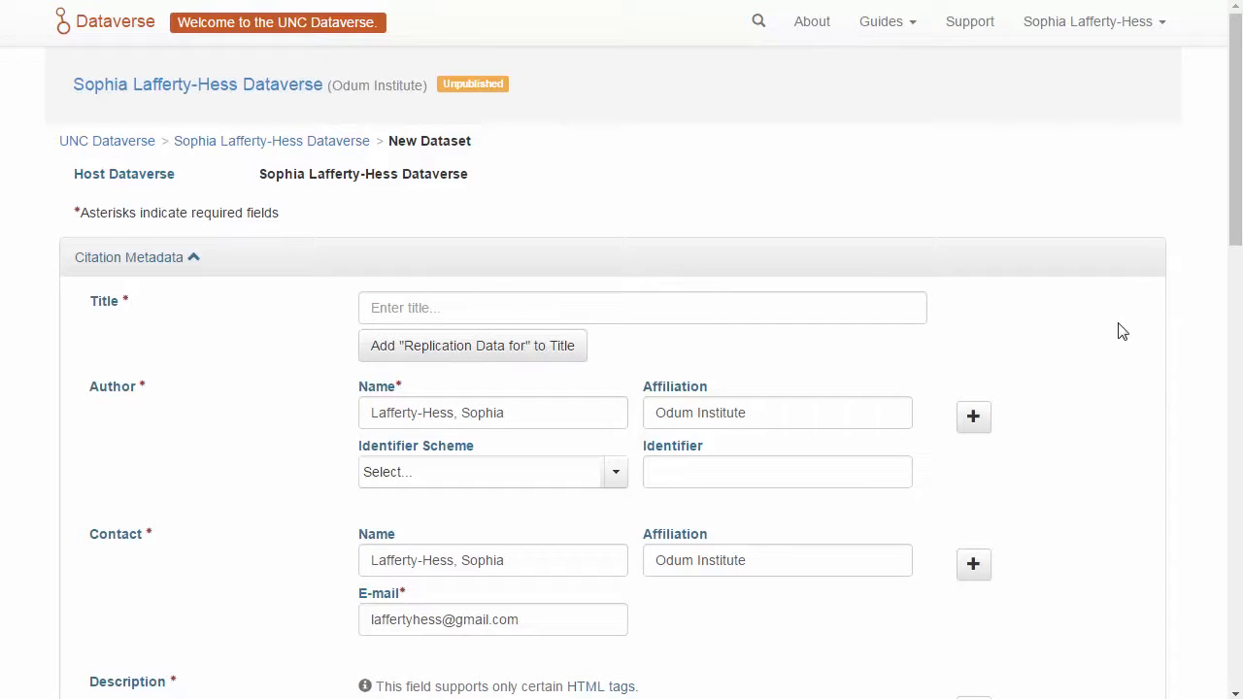
- Fill in title 'Example Dataset', description 'demo', subject Social Sciences and keyword 'Tutorial Video'
{"action": "left_click", "coordinate": [643, 307]}
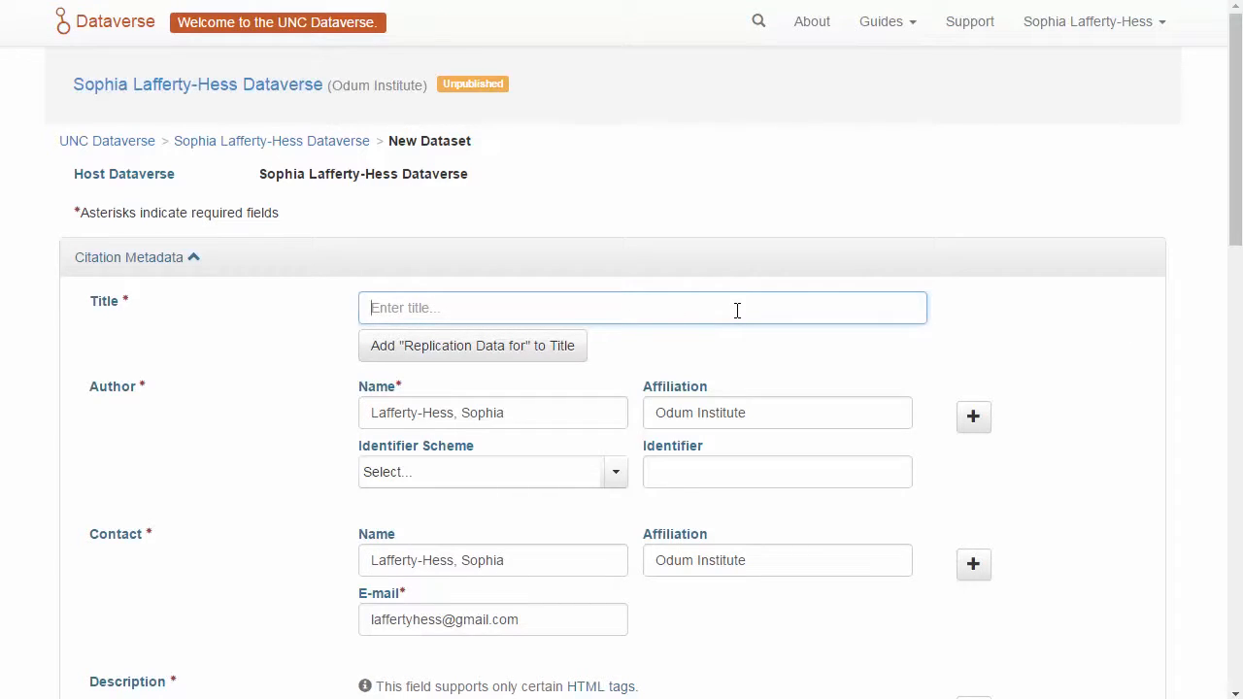
{"action": "type", "text": "Example Dataset"}
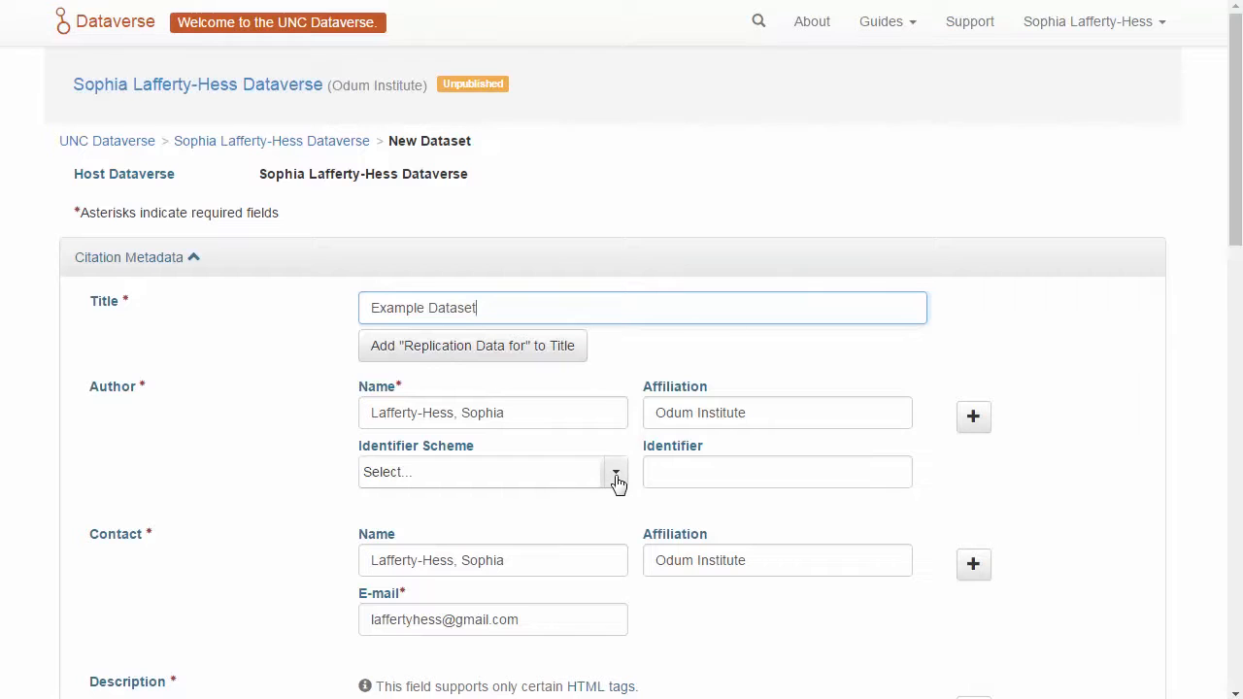
{"action": "left_click", "coordinate": [616, 472]}
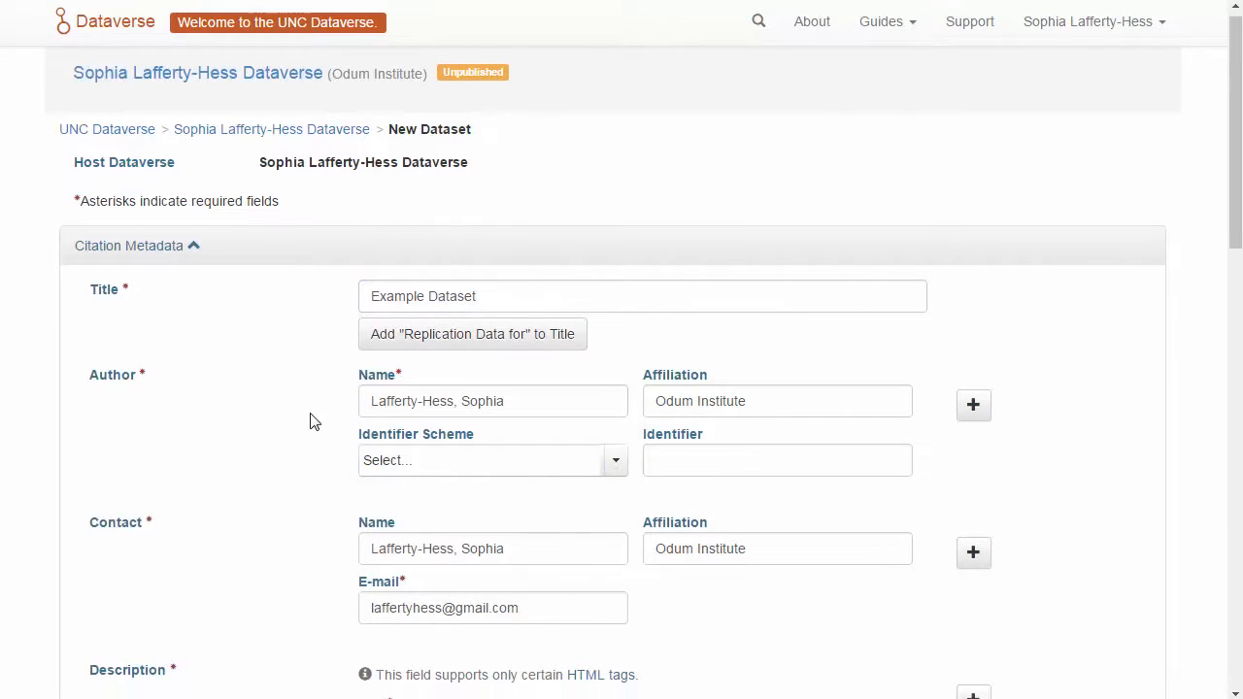
{"action": "type", "text": "demo"}
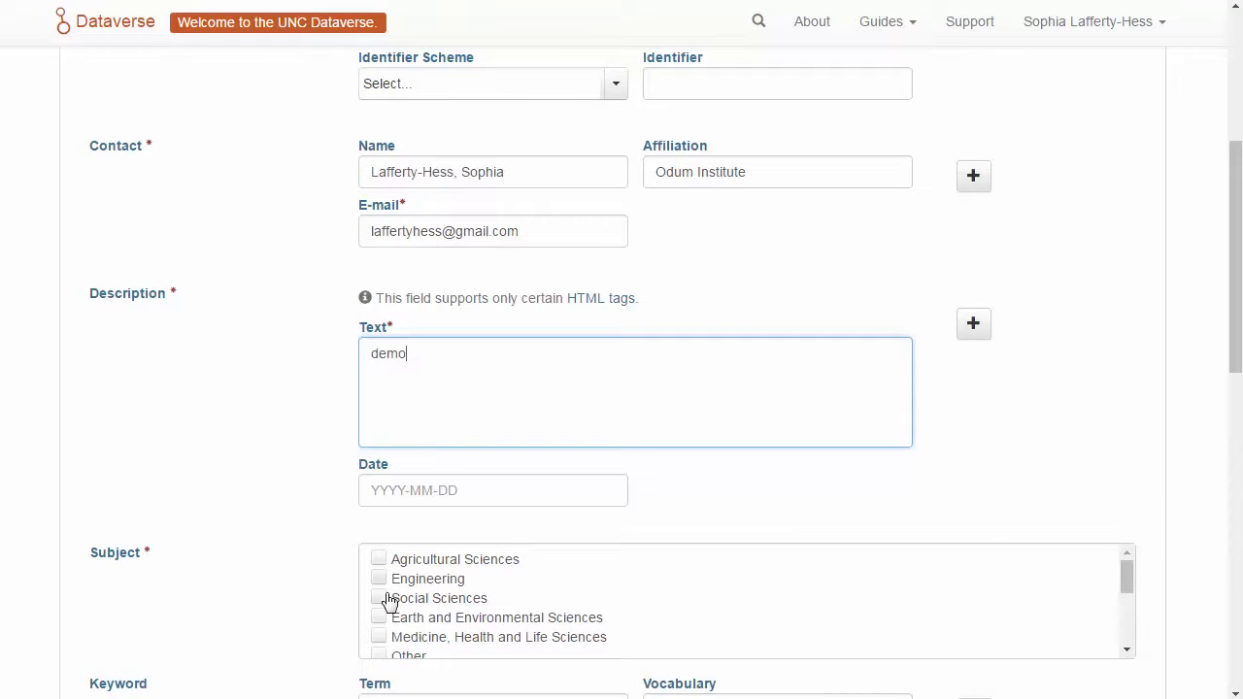
{"action": "left_click", "coordinate": [379, 598]}
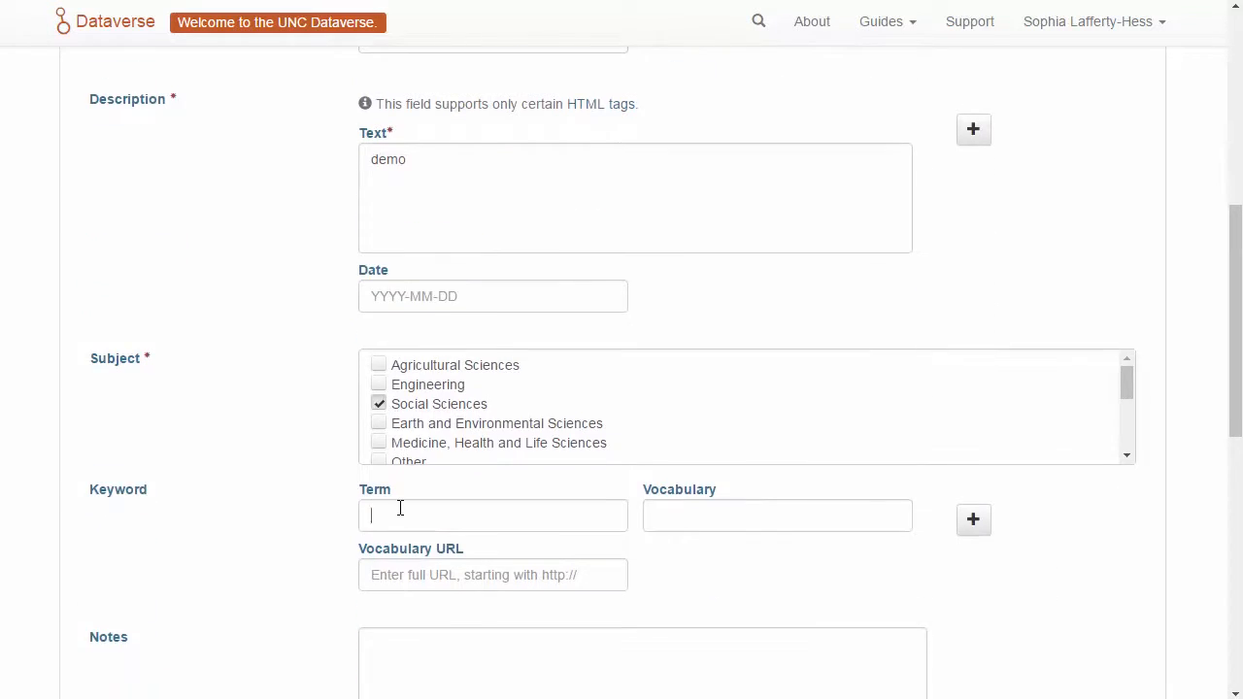
{"action": "type", "text": "Tutorial Video"}
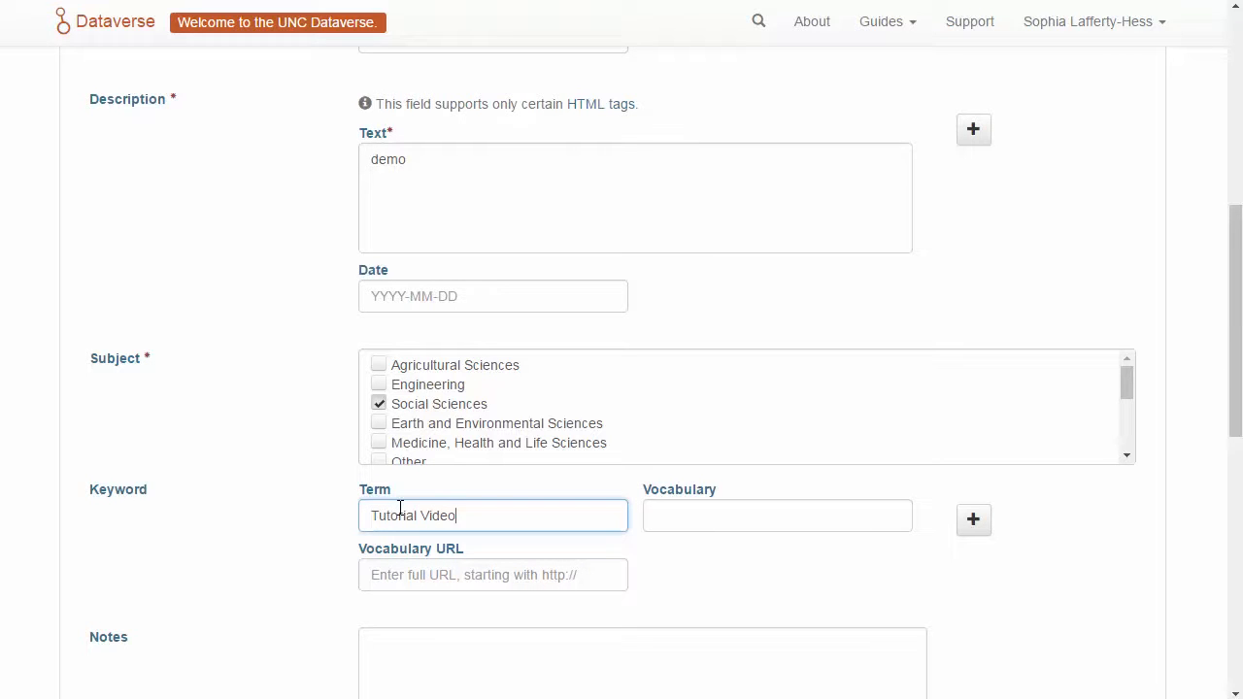
{"action": "scroll", "scroll_direction": "down", "scroll_amount": 3}
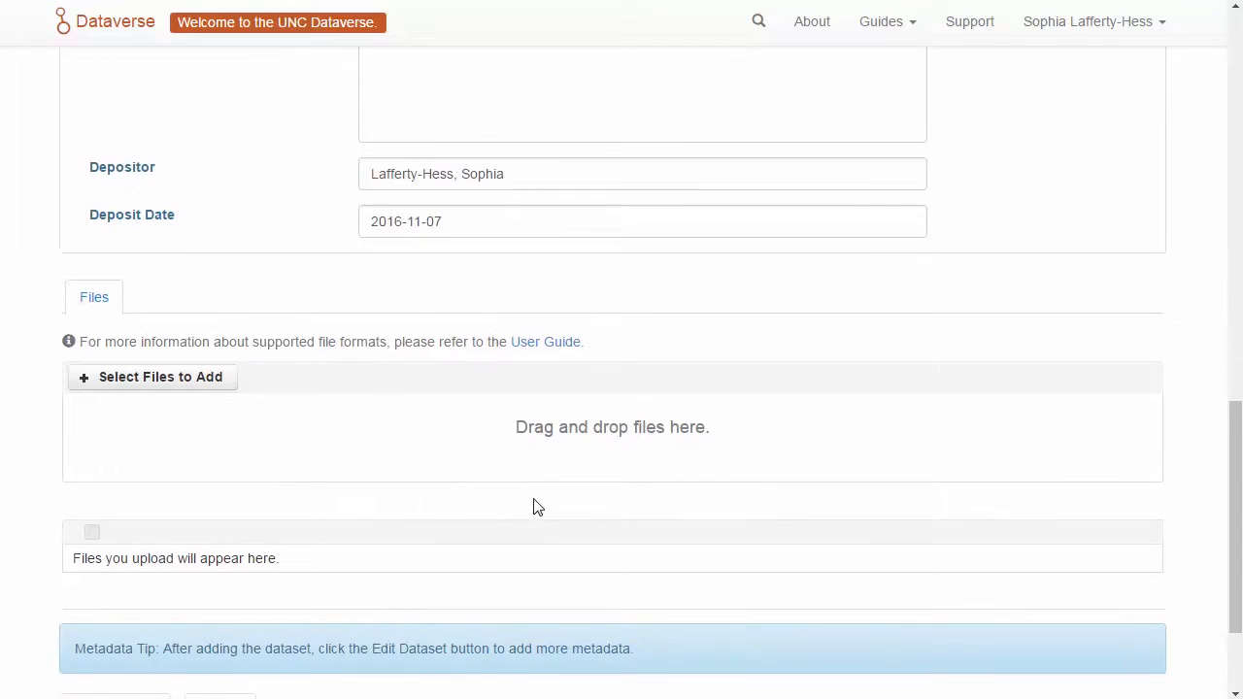
- Upload data.sav, questionnaire.pdf, code.do and README.txt via the drag-and-drop Files area
{"action": "scroll", "scroll_direction": "down", "scroll_amount": 3}
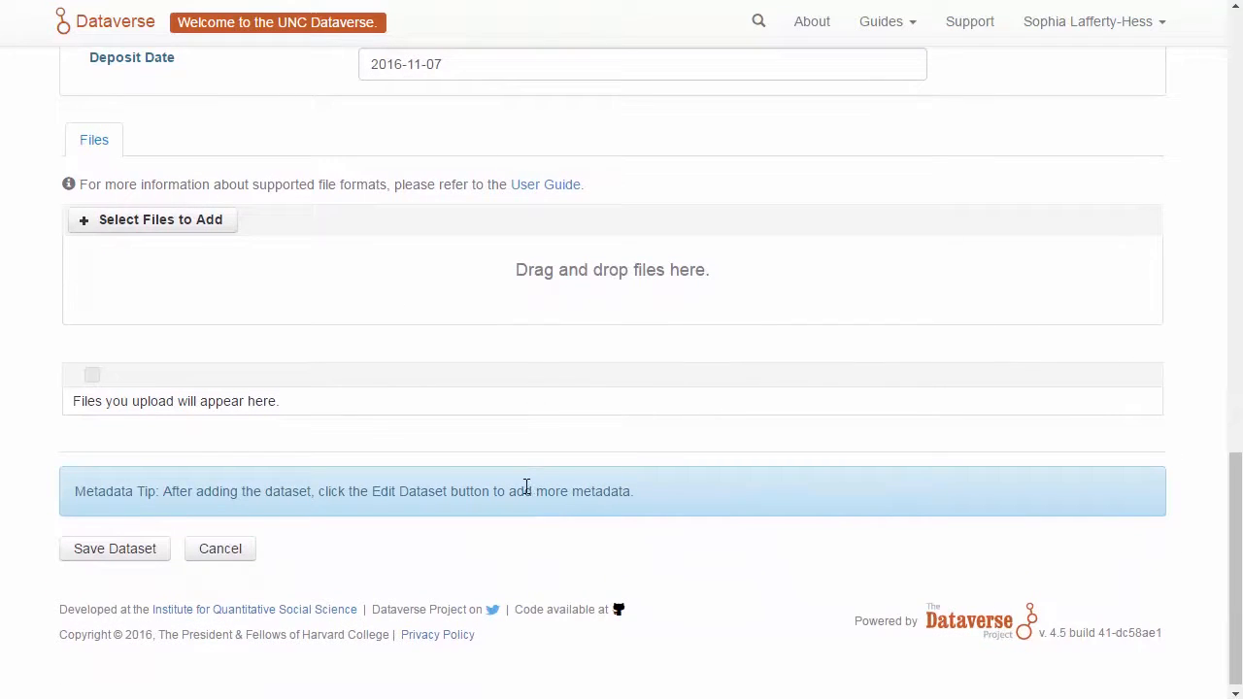
{"action": "mouse_move", "coordinate": [999, 528]}
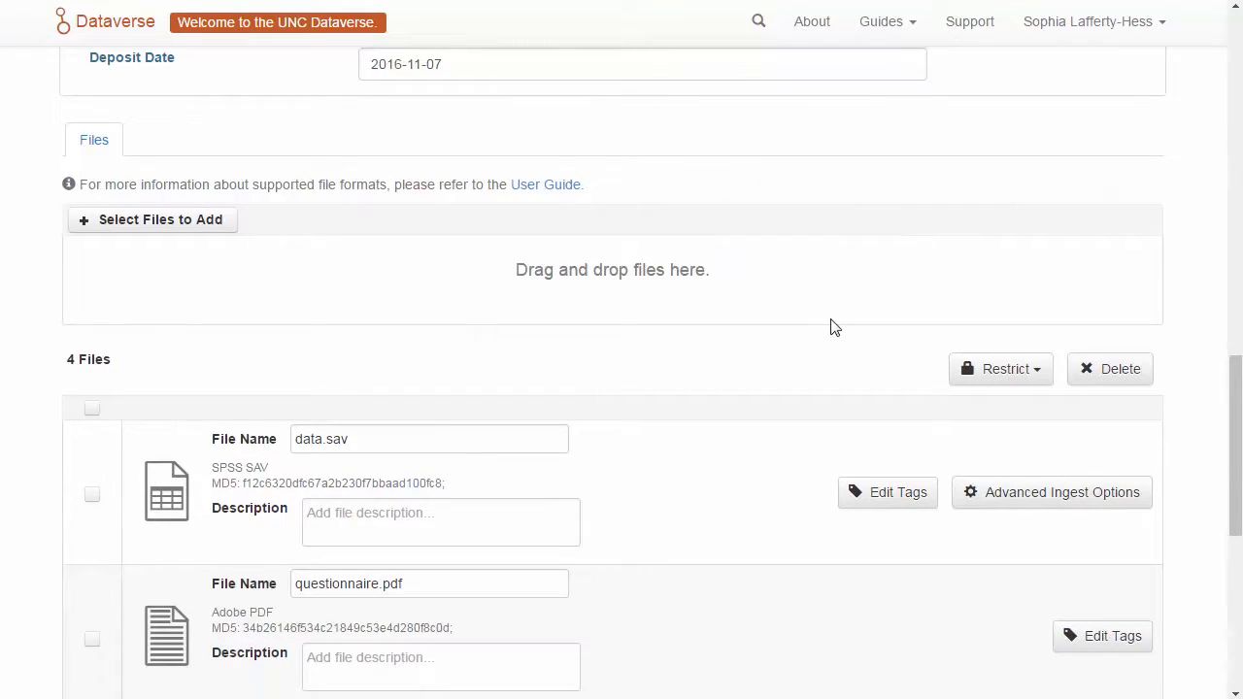
{"action": "scroll", "scroll_direction": "down", "scroll_amount": 3}
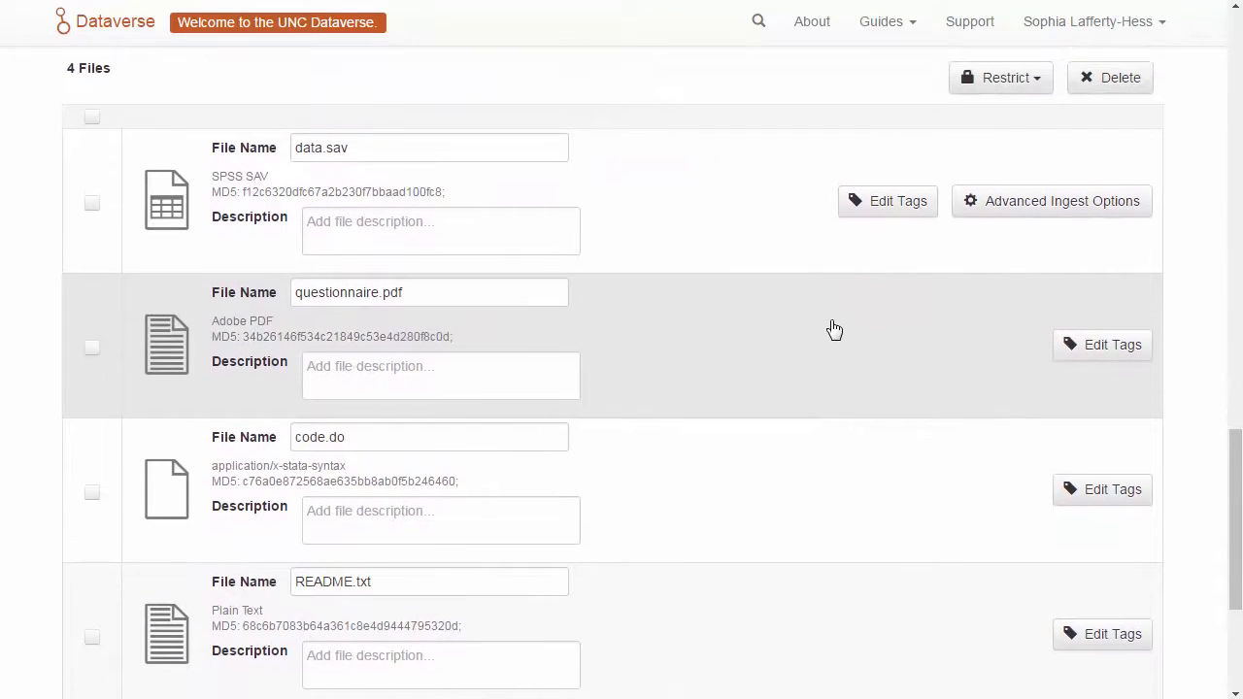
{"action": "mouse_move", "coordinate": [829, 330]}
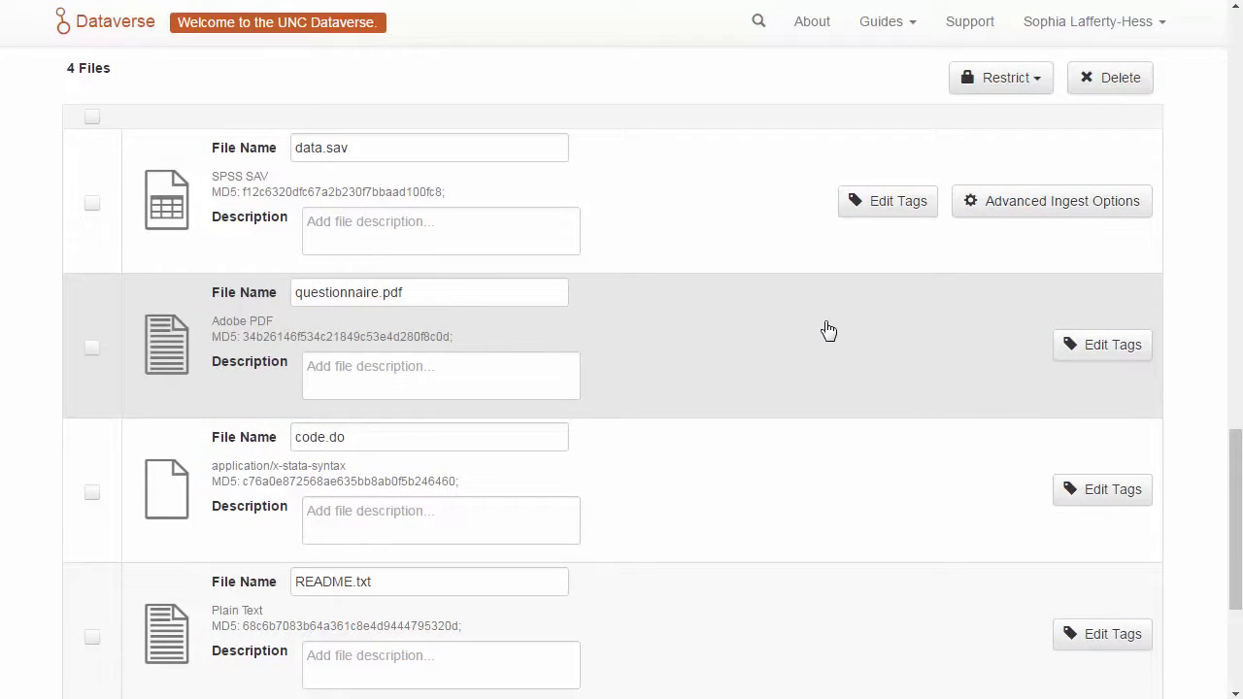
- Tag data.sav as Data and save the tag change
{"action": "left_click", "coordinate": [886, 200]}
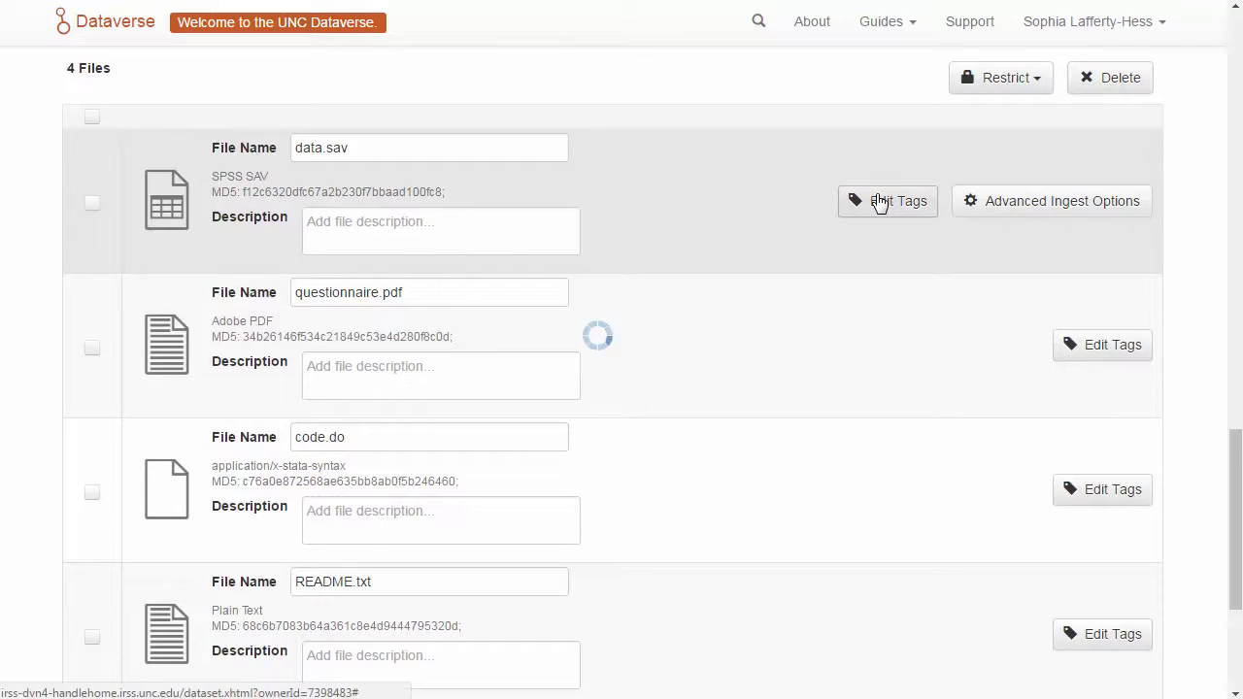
{"action": "left_click", "coordinate": [885, 201]}
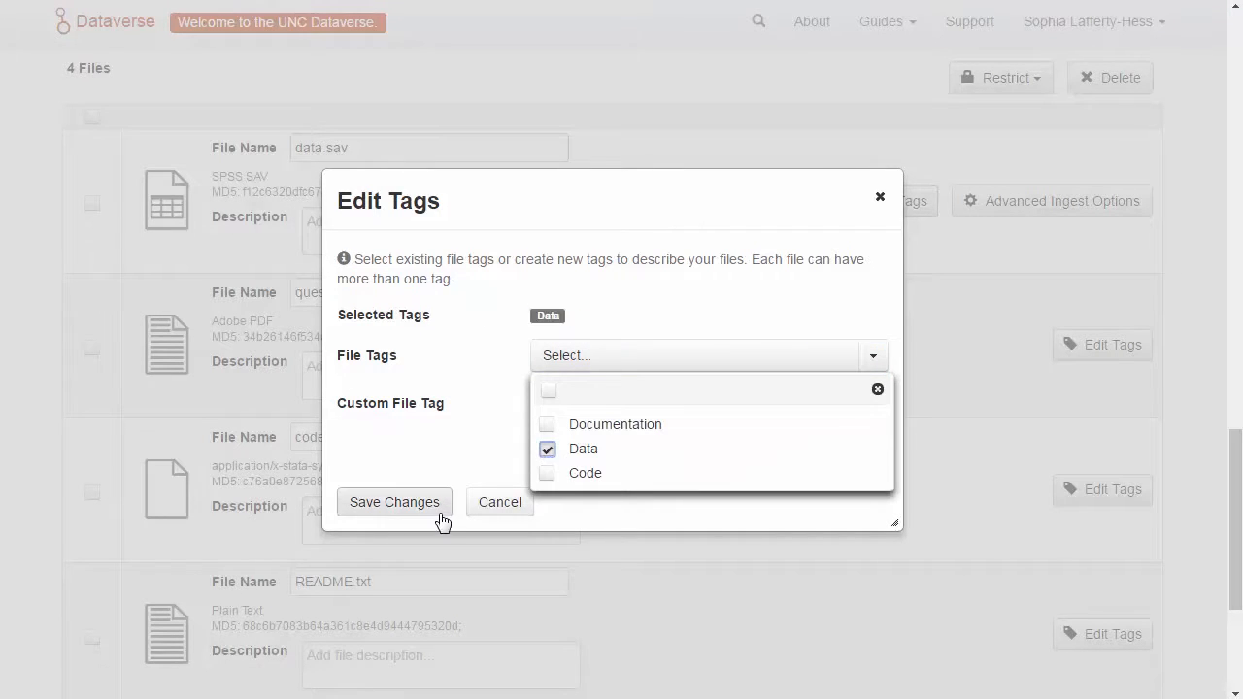
{"action": "left_click", "coordinate": [392, 502]}
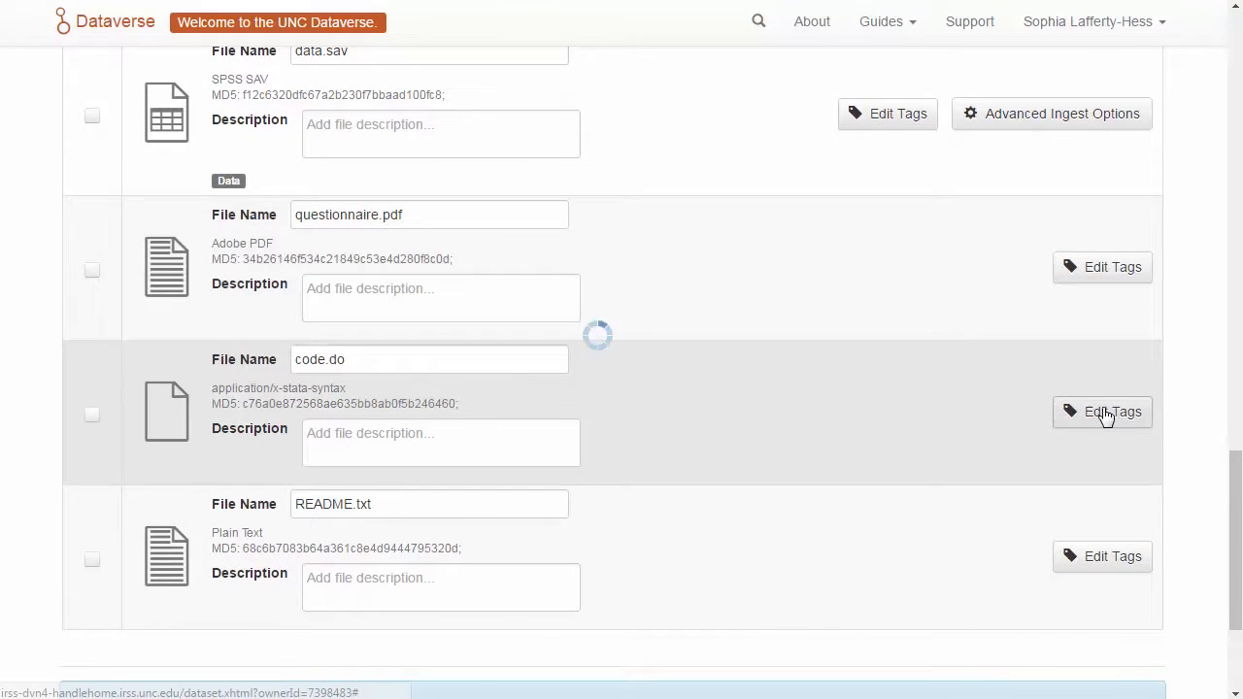
- Tag code.do as Code and save the tag change
{"action": "left_click", "coordinate": [1103, 412]}
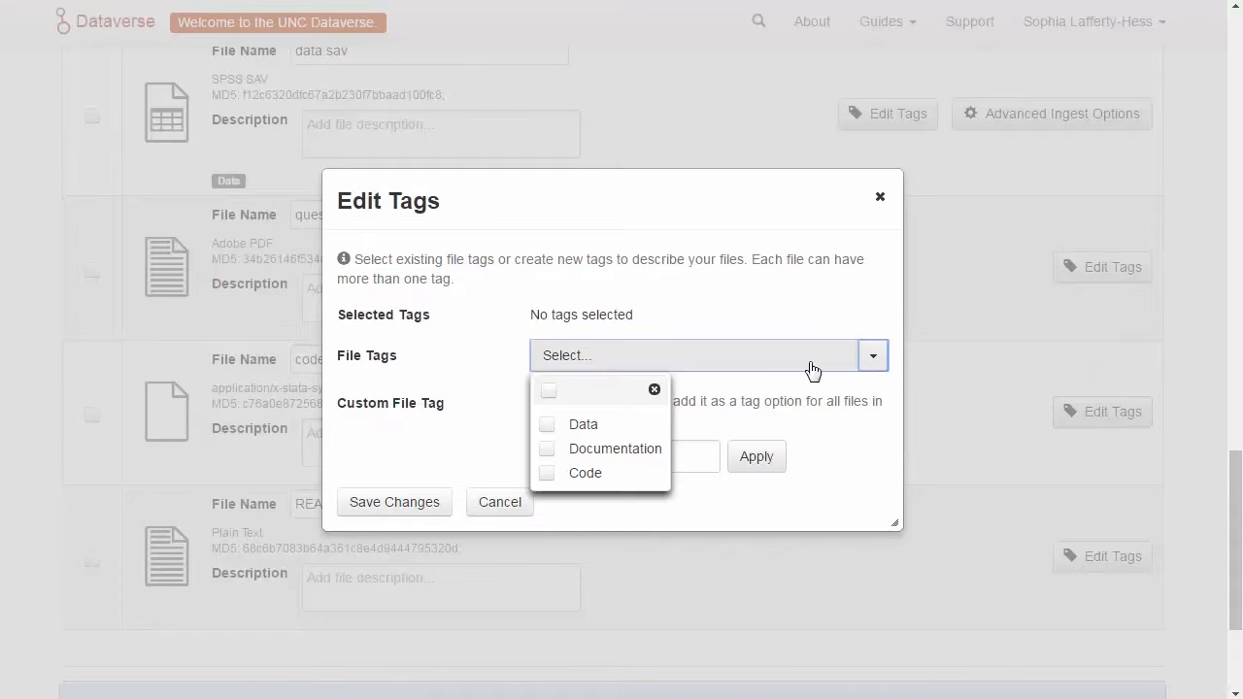
{"action": "left_click", "coordinate": [548, 474]}
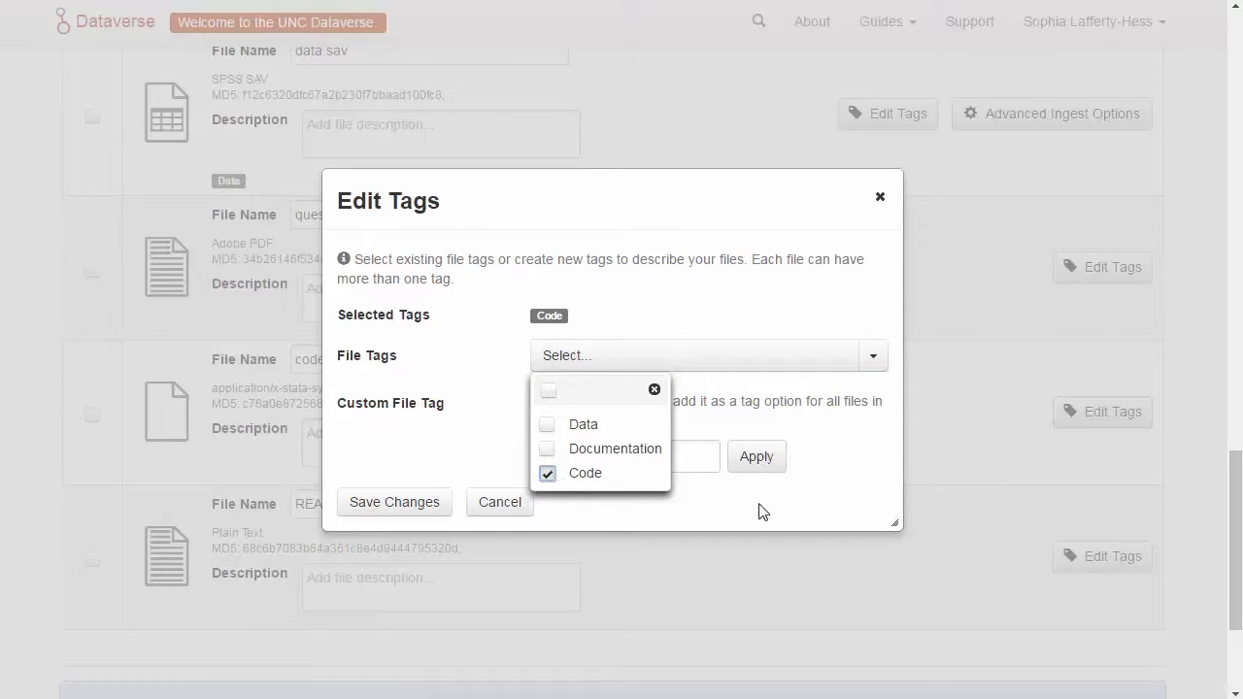
{"action": "left_click", "coordinate": [393, 501]}
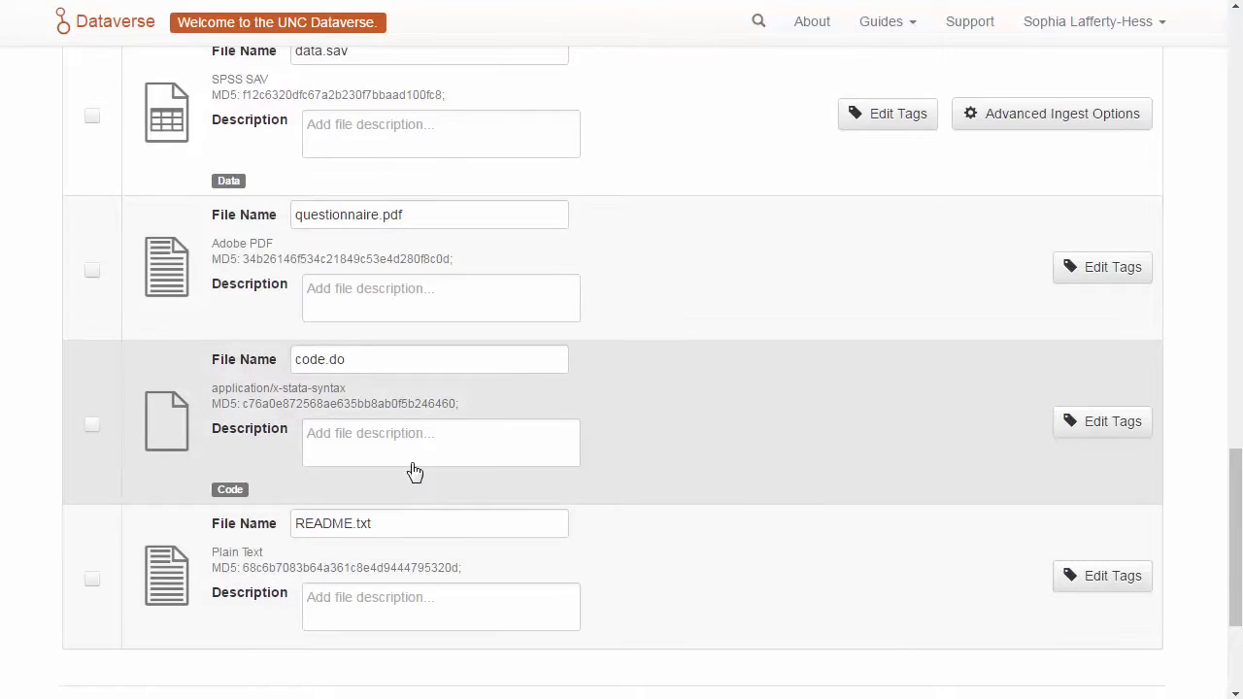
{"action": "scroll", "scroll_direction": "down", "scroll_amount": 3}
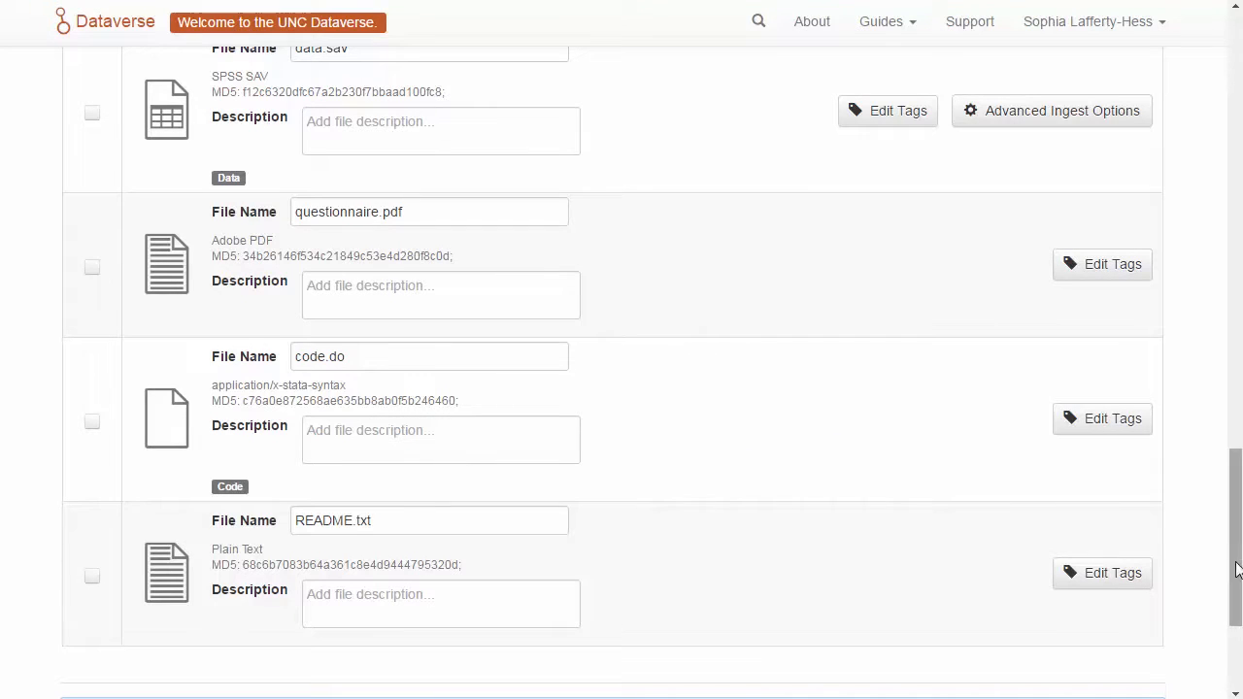
{"action": "scroll", "scroll_direction": "down", "scroll_amount": 3}
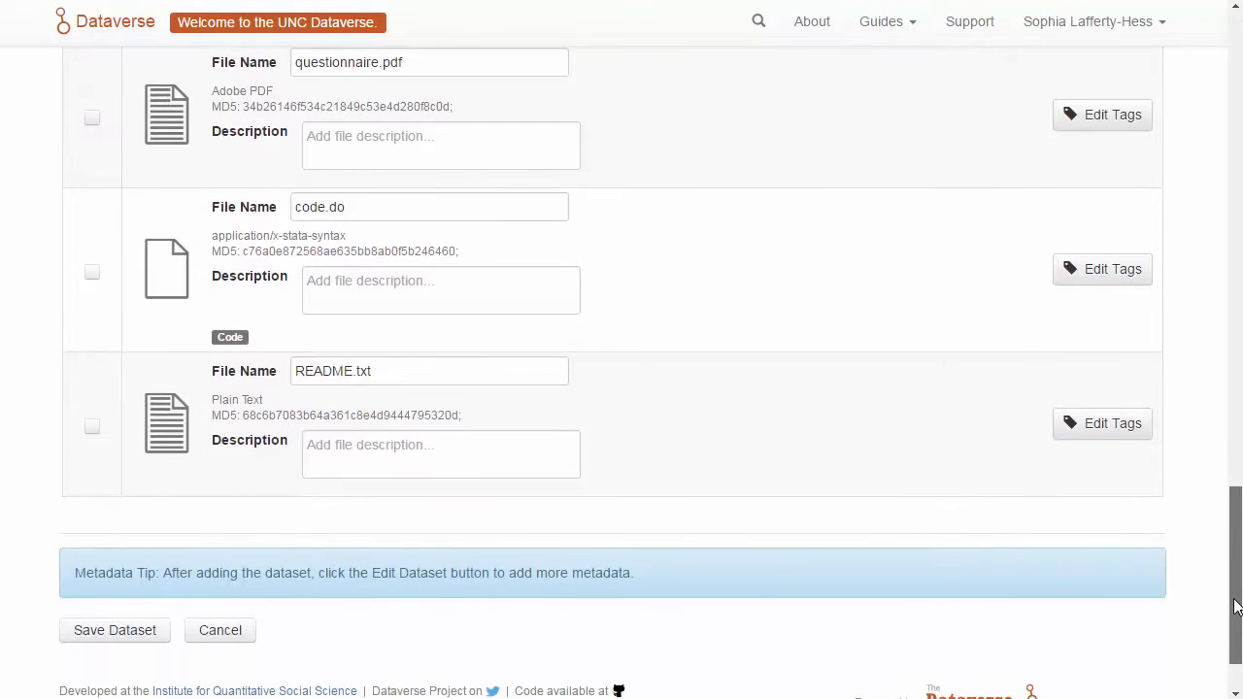
{"action": "scroll", "scroll_direction": "down", "scroll_amount": 3}
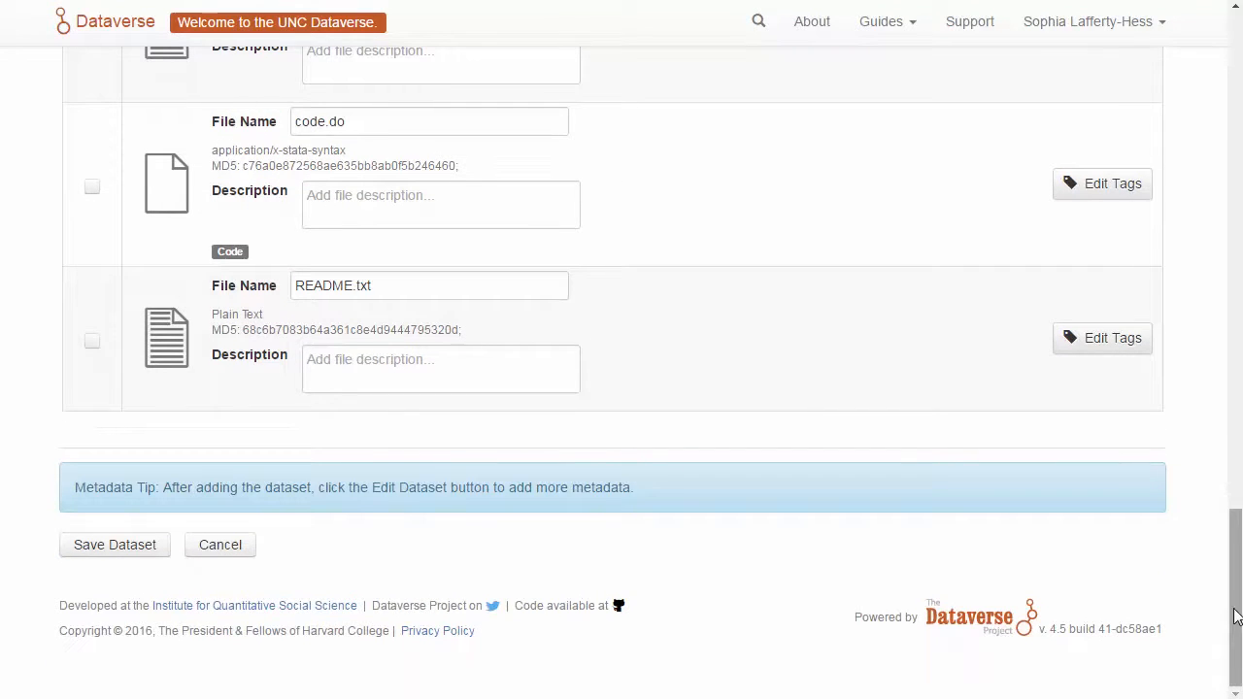
- Save the new dataset as a draft and review the ingested data.tab download formats
{"action": "left_click", "coordinate": [114, 544]}
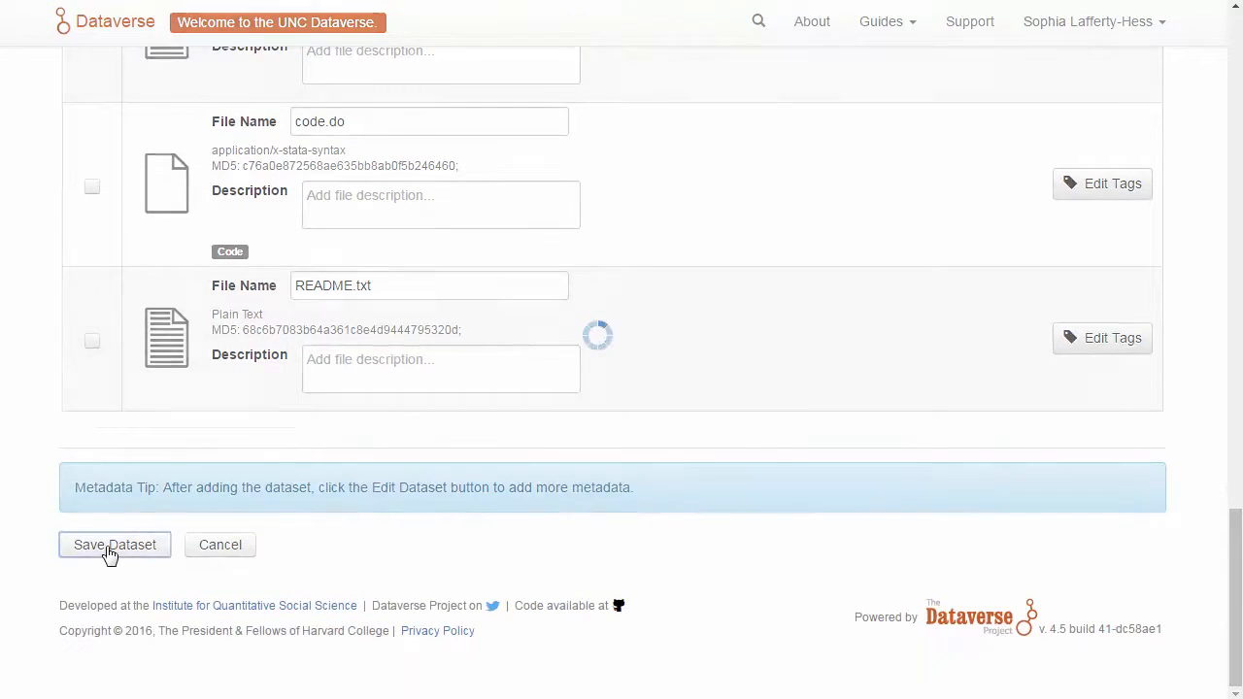
{"action": "left_click", "coordinate": [114, 544]}
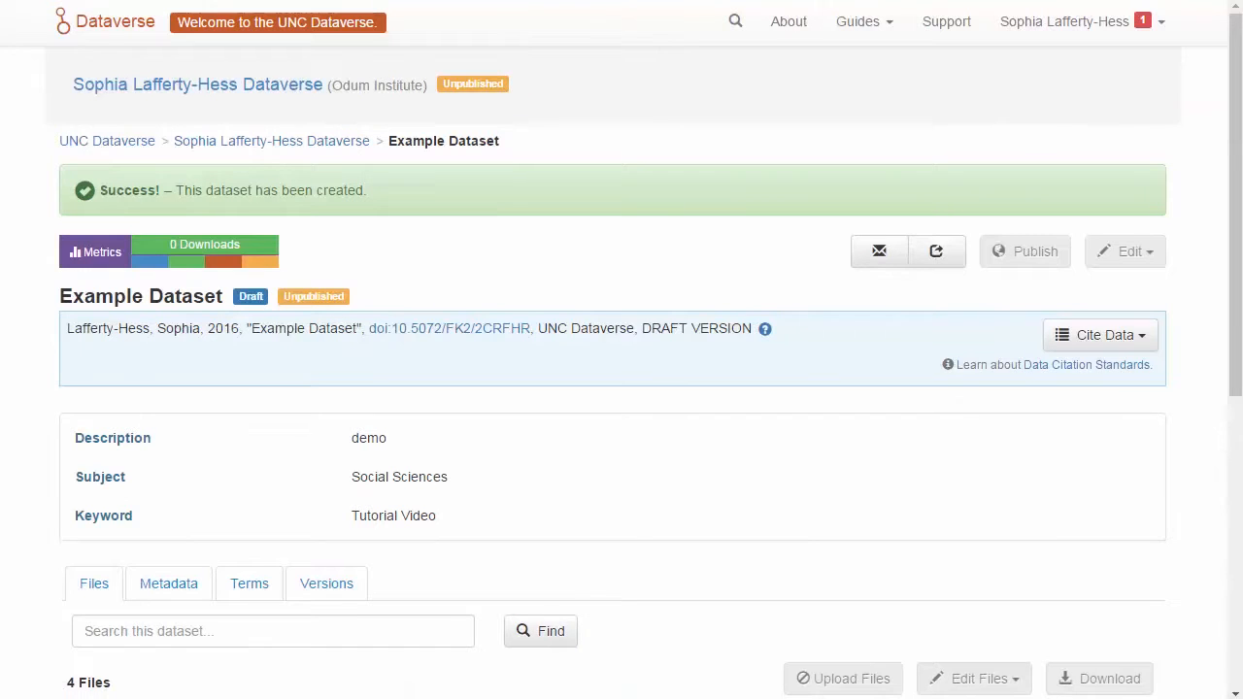
{"action": "scroll", "scroll_direction": "down", "scroll_amount": 3}
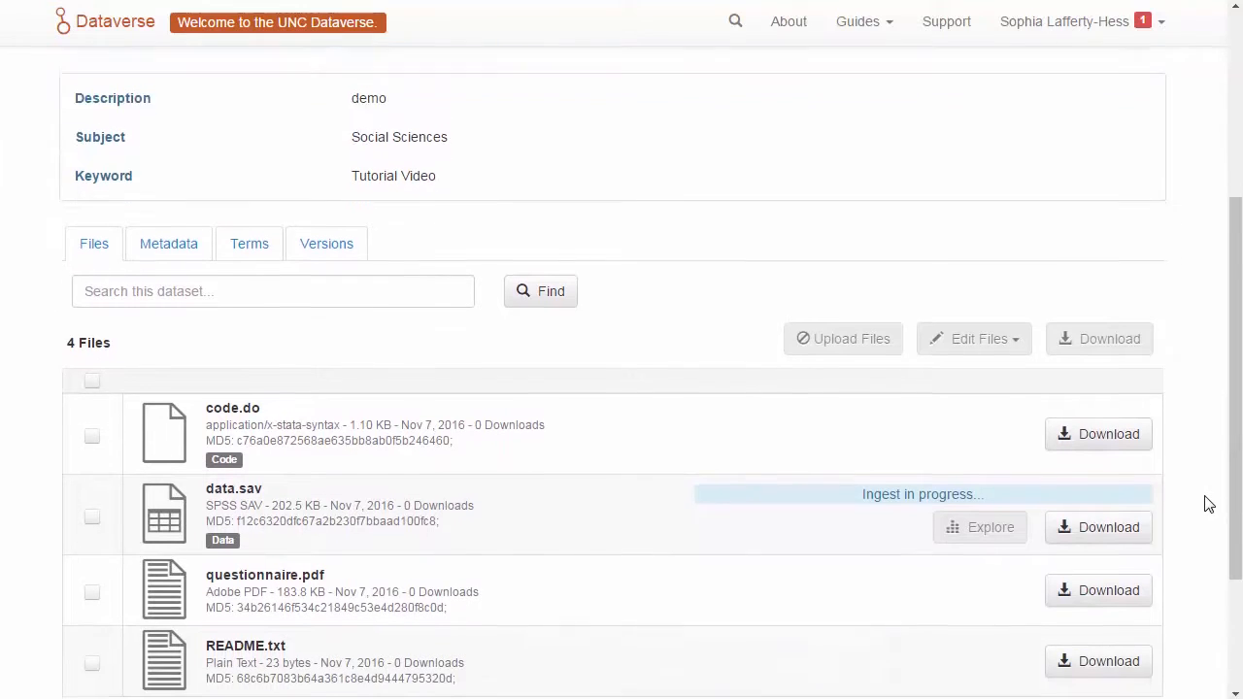
{"action": "scroll", "scroll_direction": "down", "scroll_amount": 3}
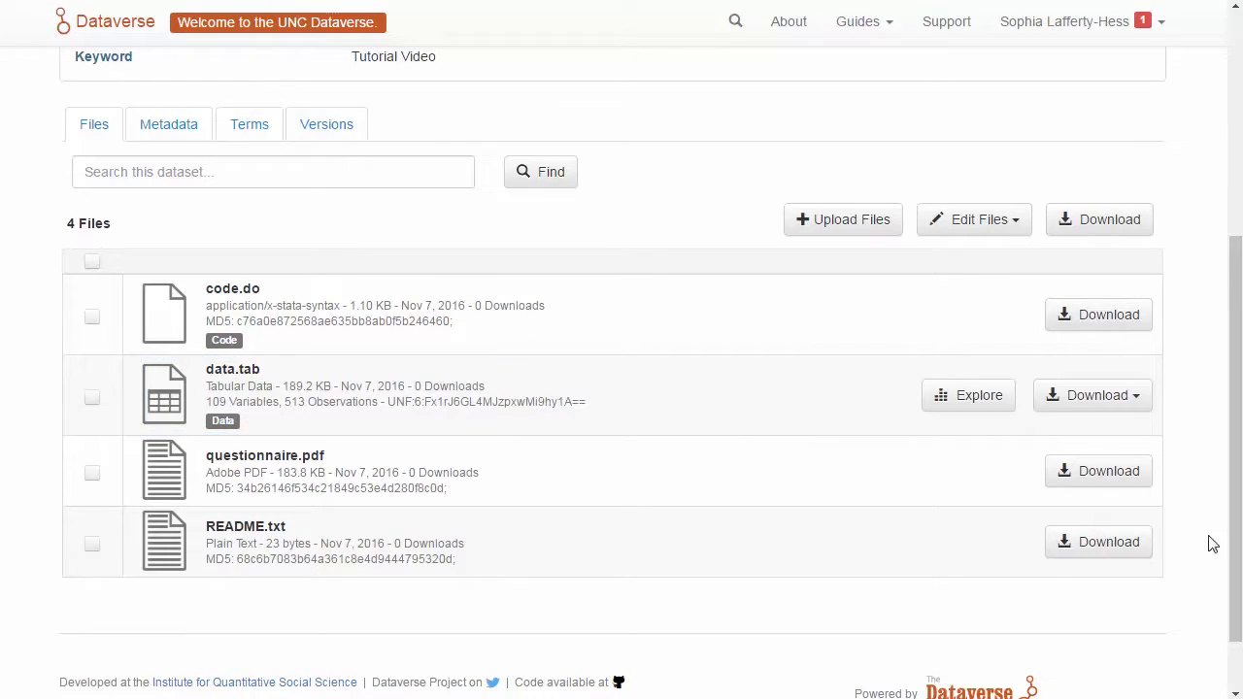
{"action": "left_click", "coordinate": [1134, 396]}
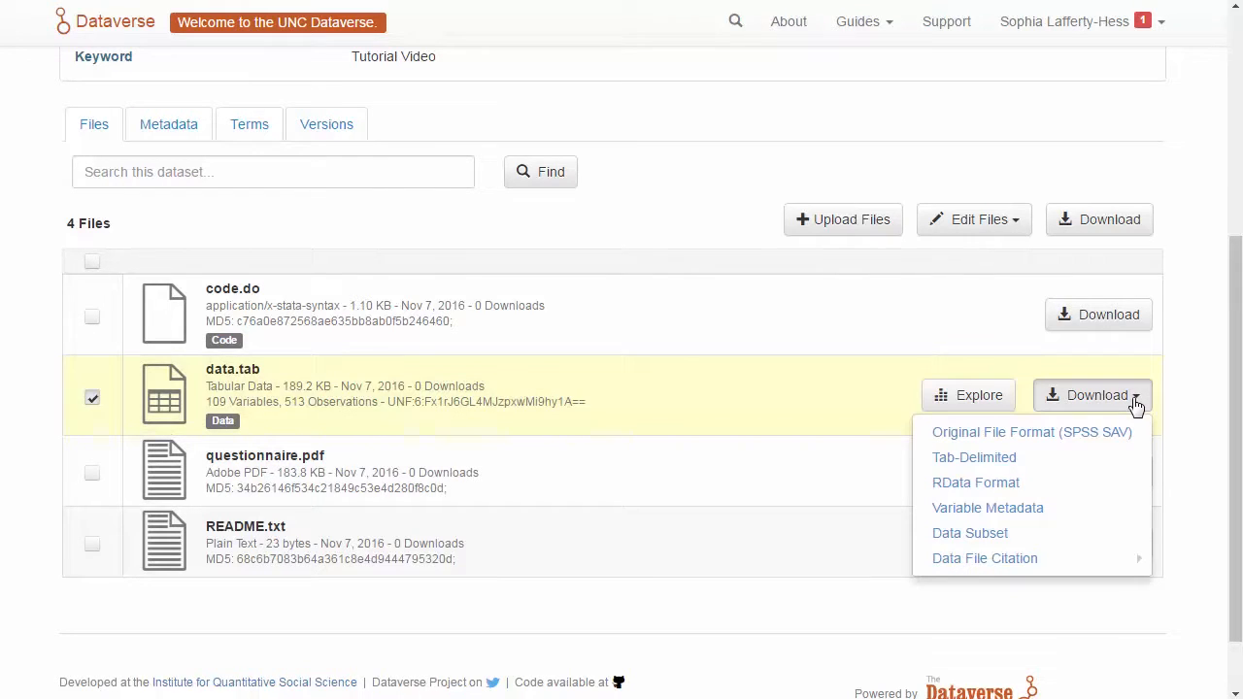
{"action": "left_click", "coordinate": [1095, 396]}
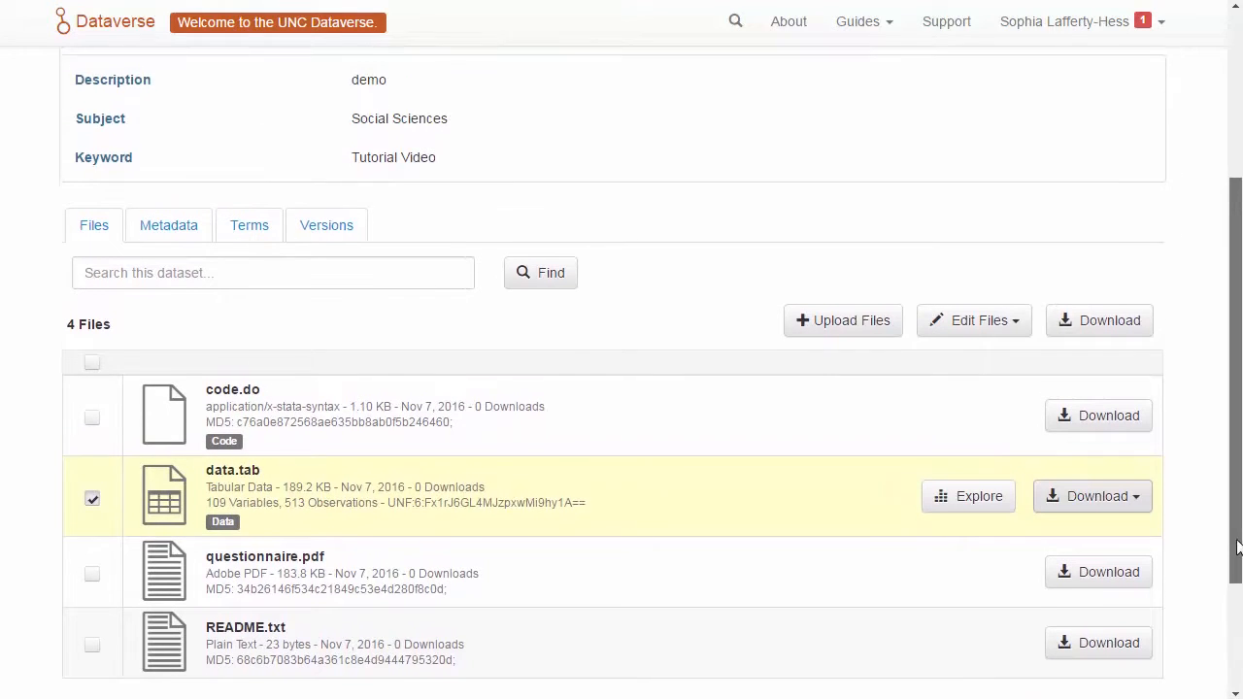
{"action": "scroll", "scroll_direction": "up", "scroll_amount": 3}
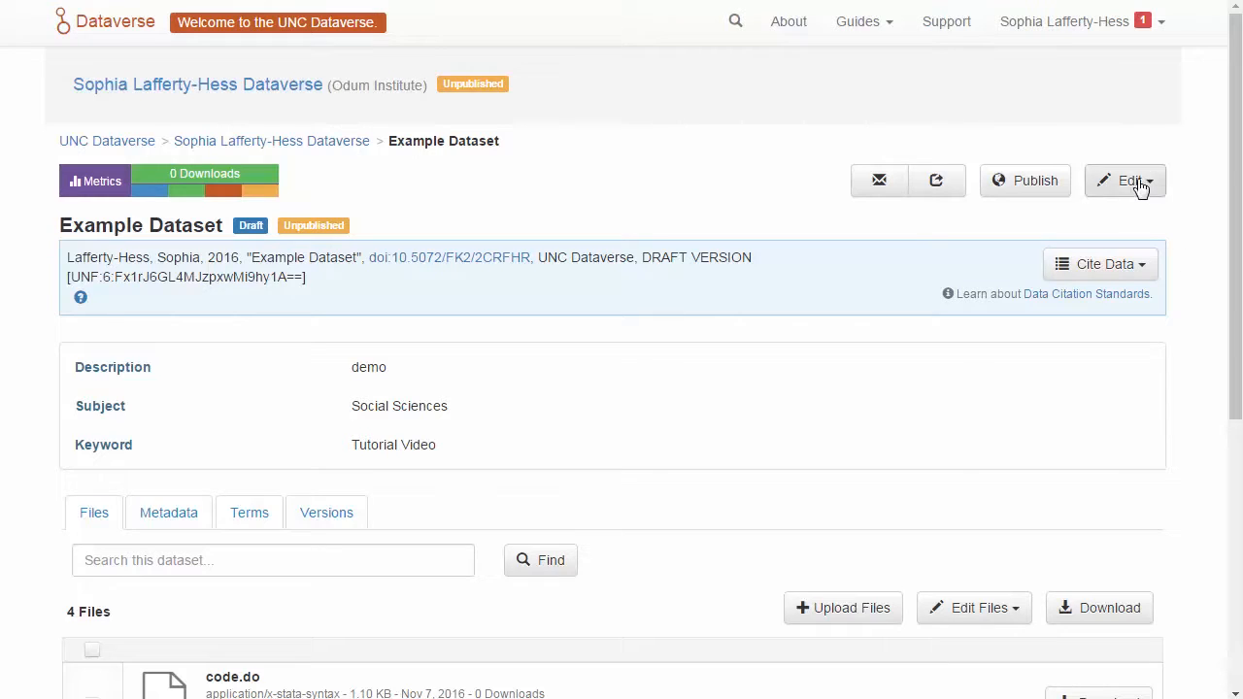
- Choose Edit > Metadata on the saved Example Dataset page
{"action": "left_click", "coordinate": [1131, 181]}
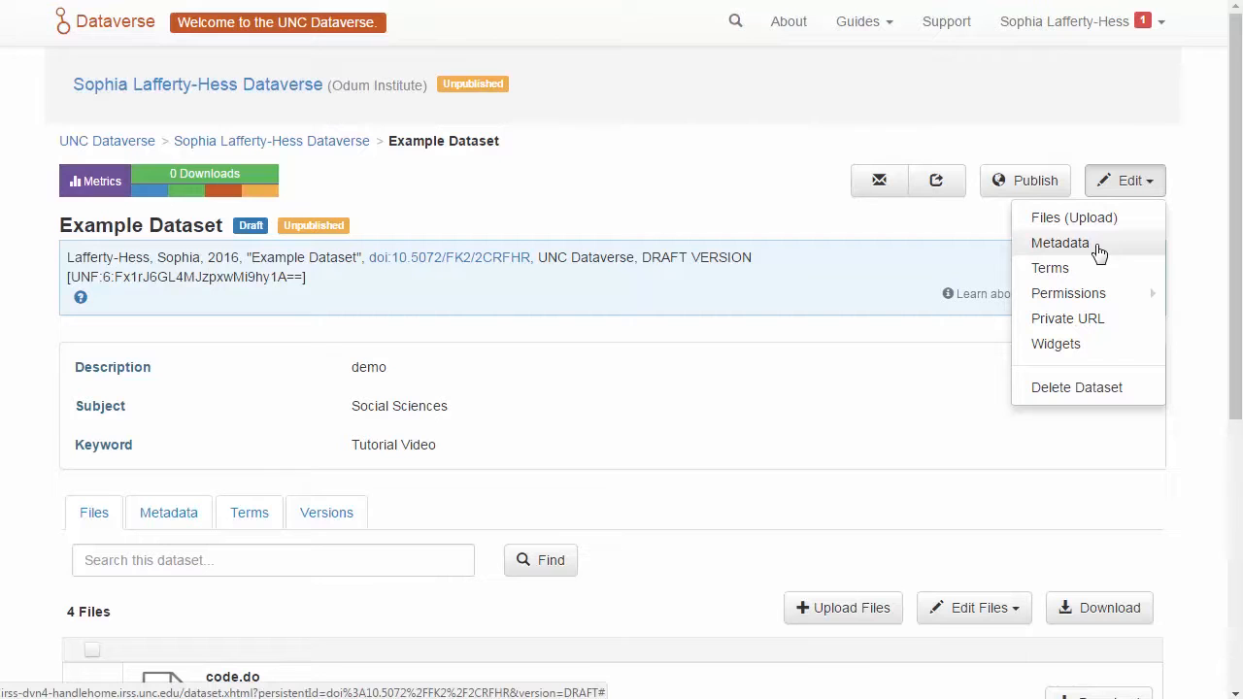
{"action": "left_click", "coordinate": [1061, 243]}
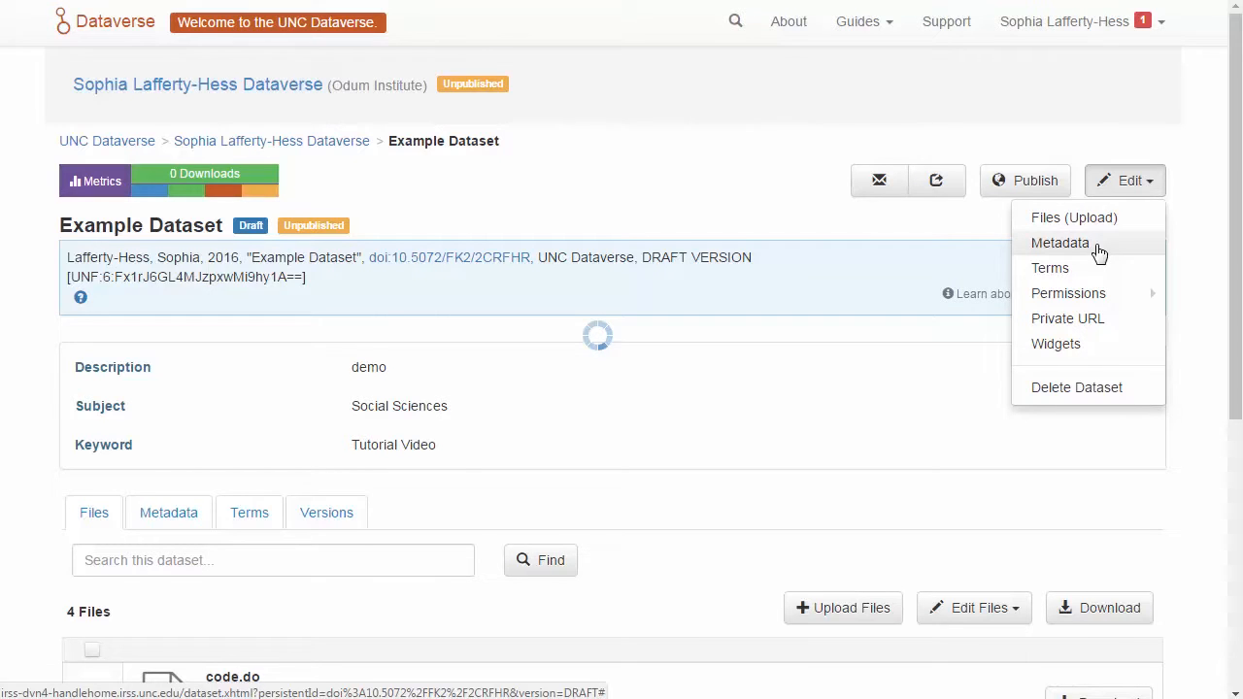
{"action": "left_click", "coordinate": [1061, 243]}
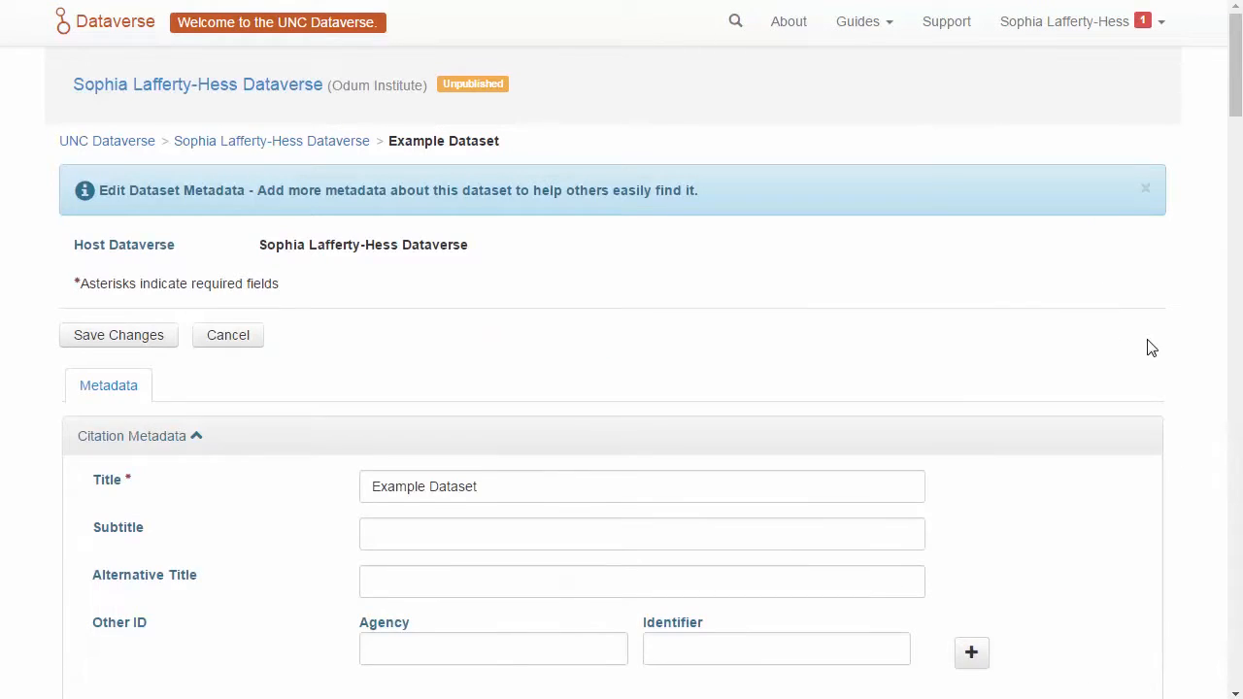
{"action": "scroll", "scroll_direction": "down", "scroll_amount": 3}
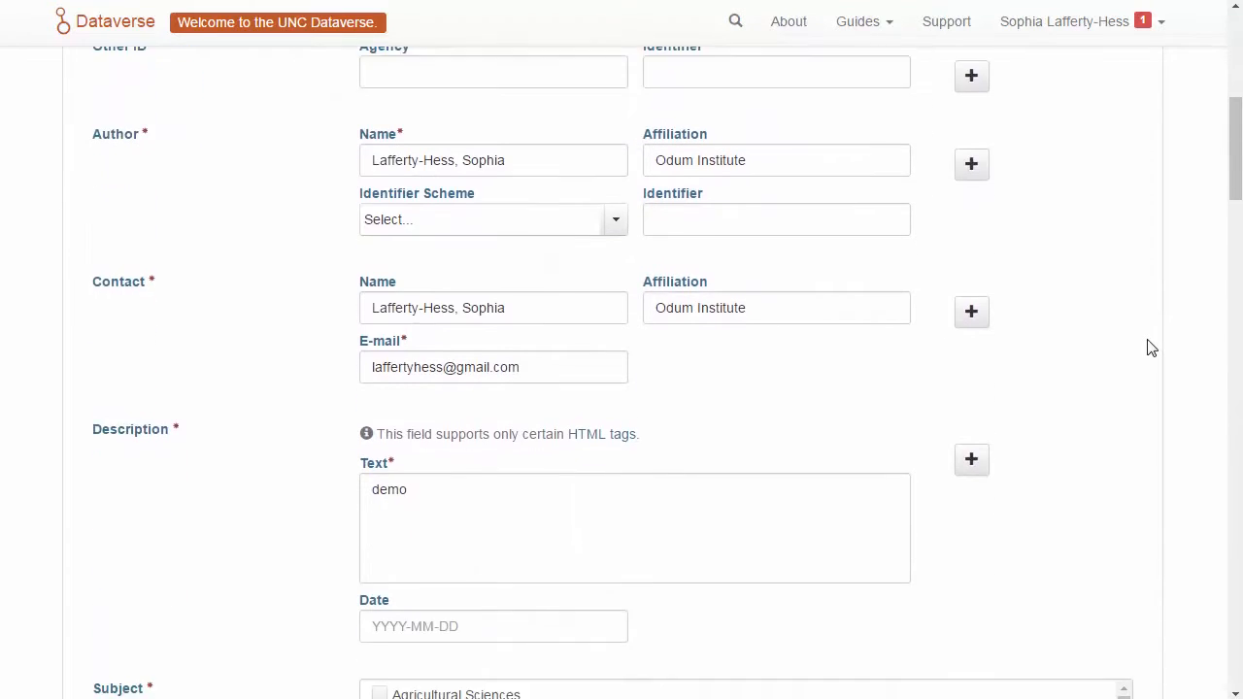
{"action": "scroll", "scroll_direction": "down", "scroll_amount": 3}
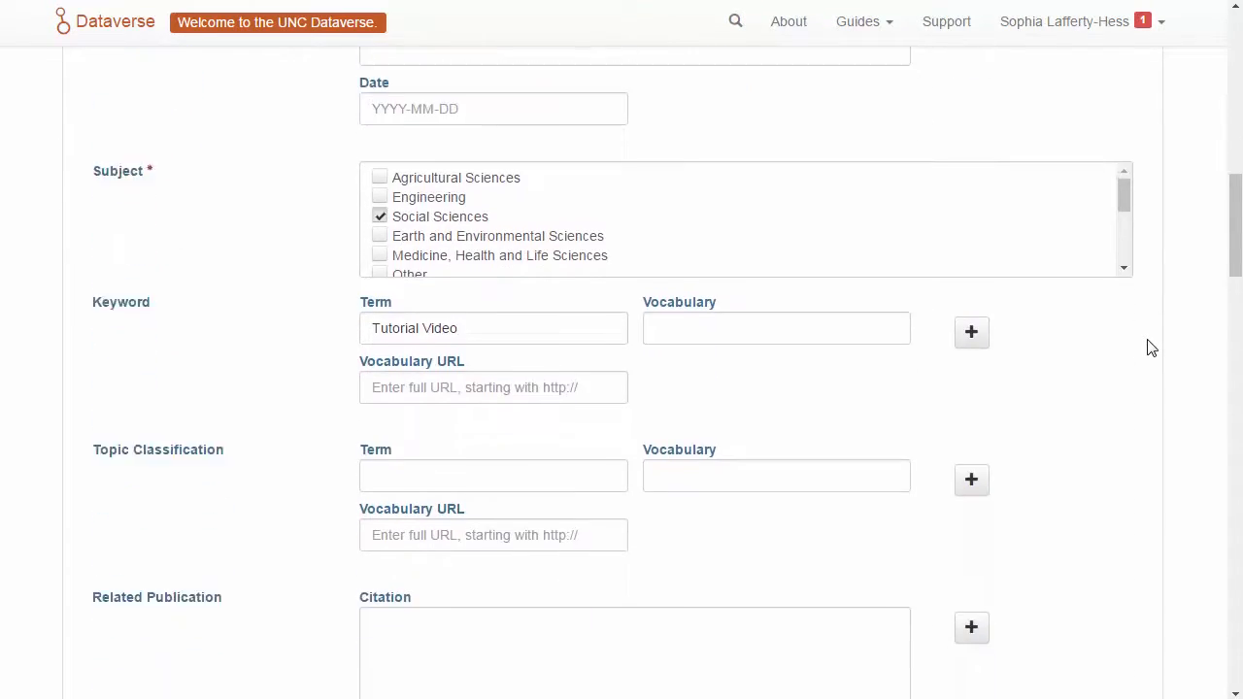
{"action": "scroll", "scroll_direction": "down", "scroll_amount": 3}
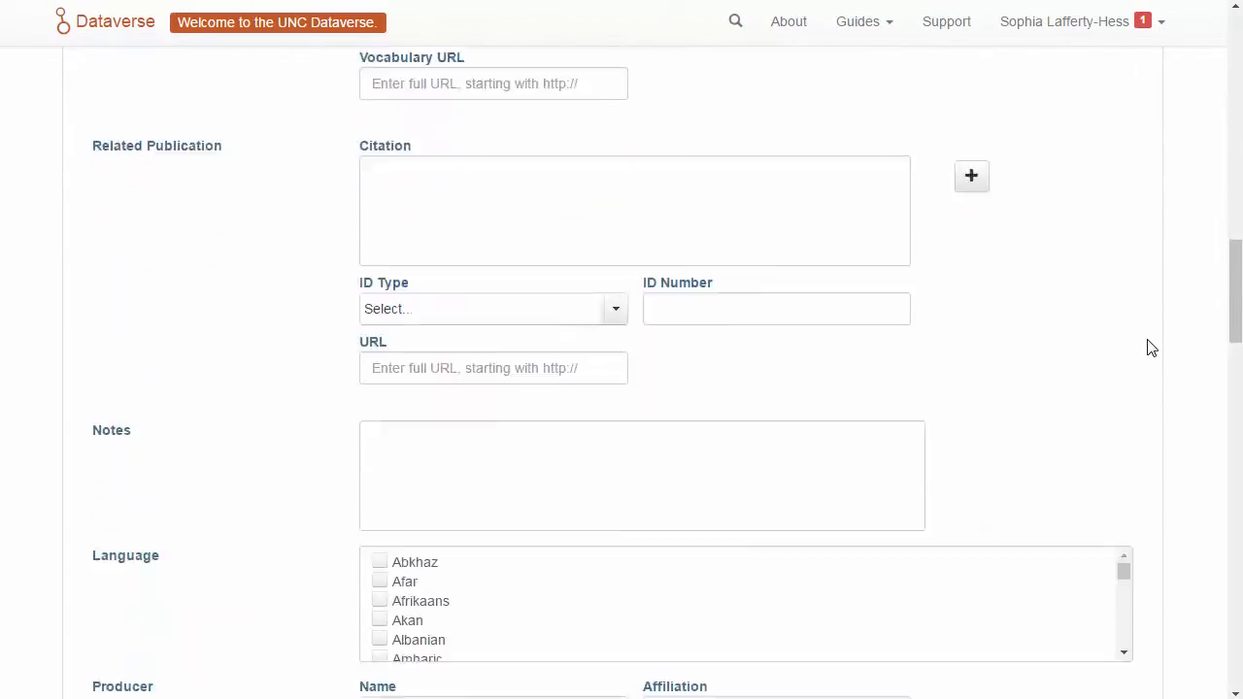
{"action": "scroll", "scroll_direction": "down", "scroll_amount": 3}
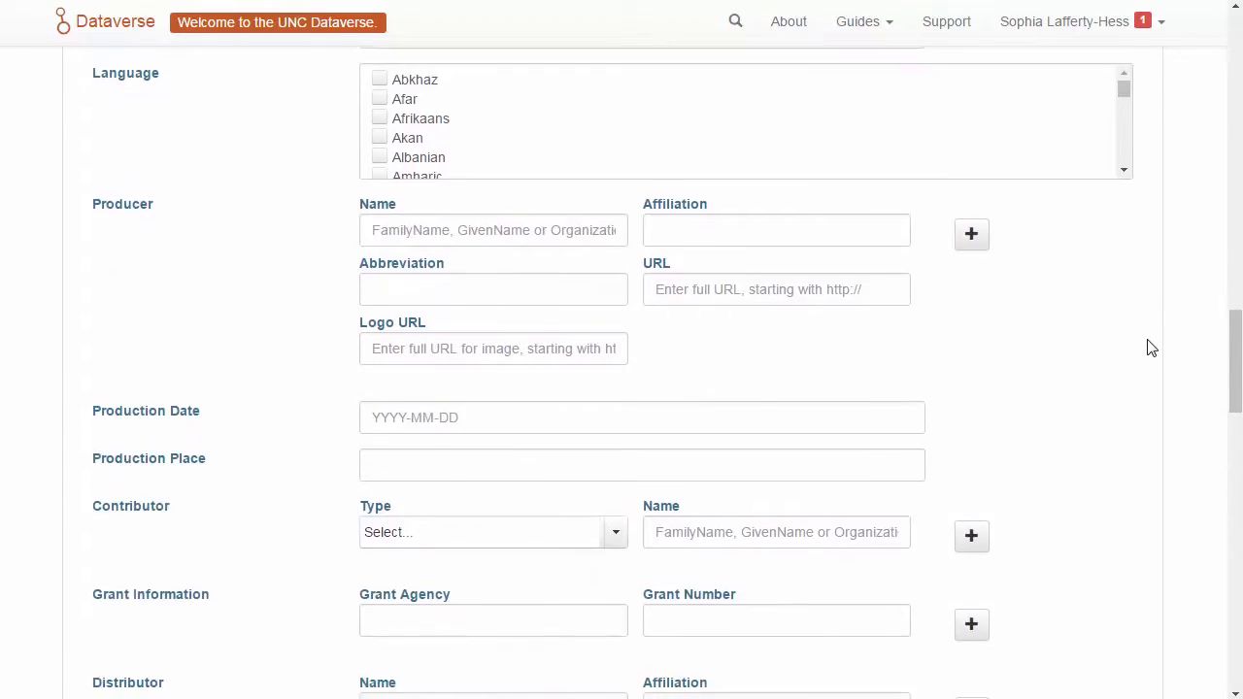
{"action": "scroll", "scroll_direction": "down", "scroll_amount": 3}
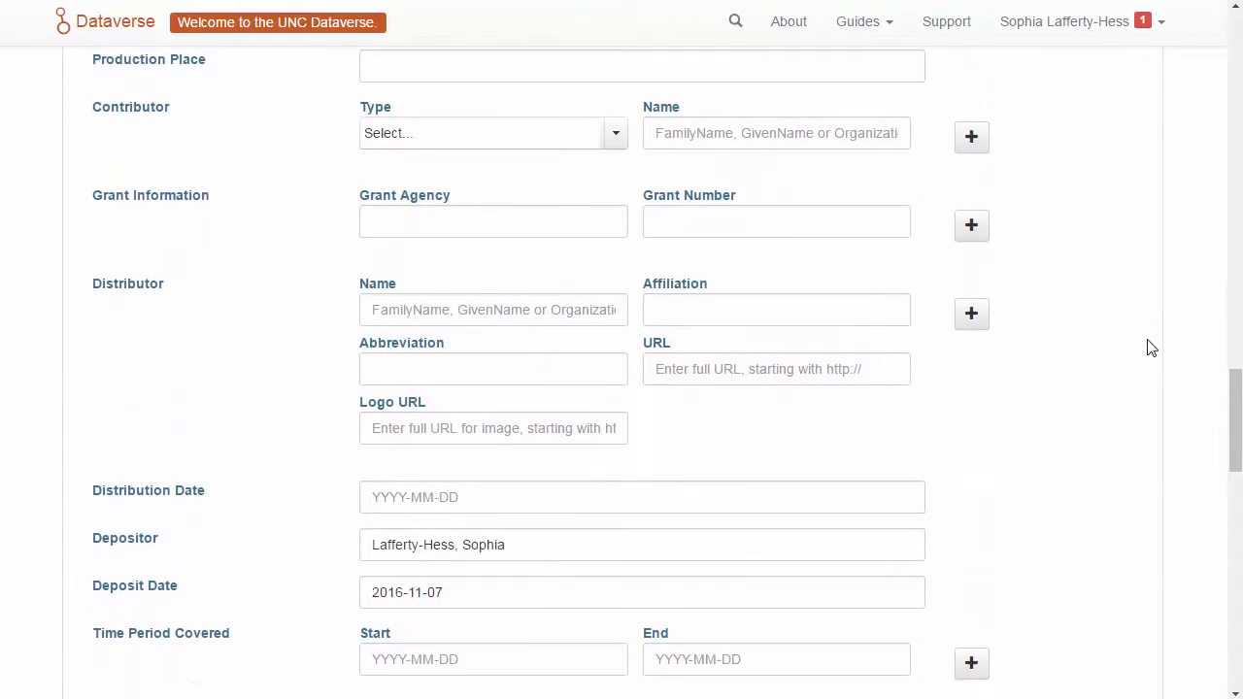
{"action": "scroll", "scroll_direction": "down", "scroll_amount": 3}
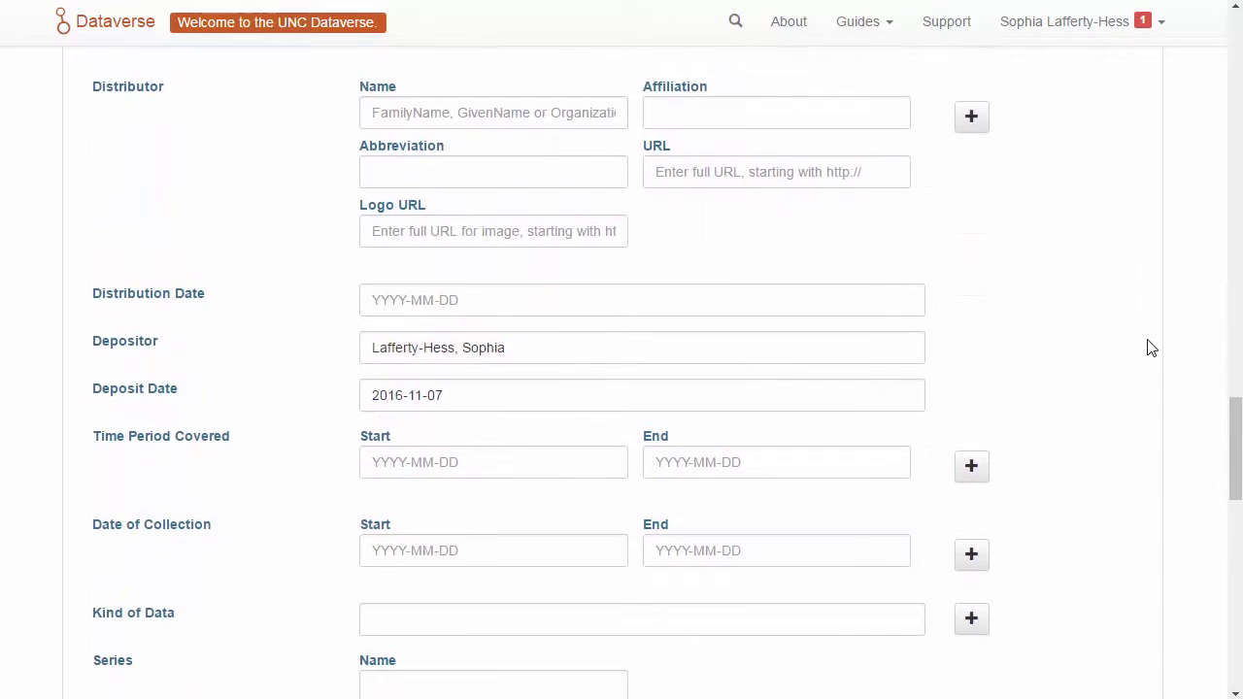
{"action": "scroll", "scroll_direction": "down", "scroll_amount": 3}
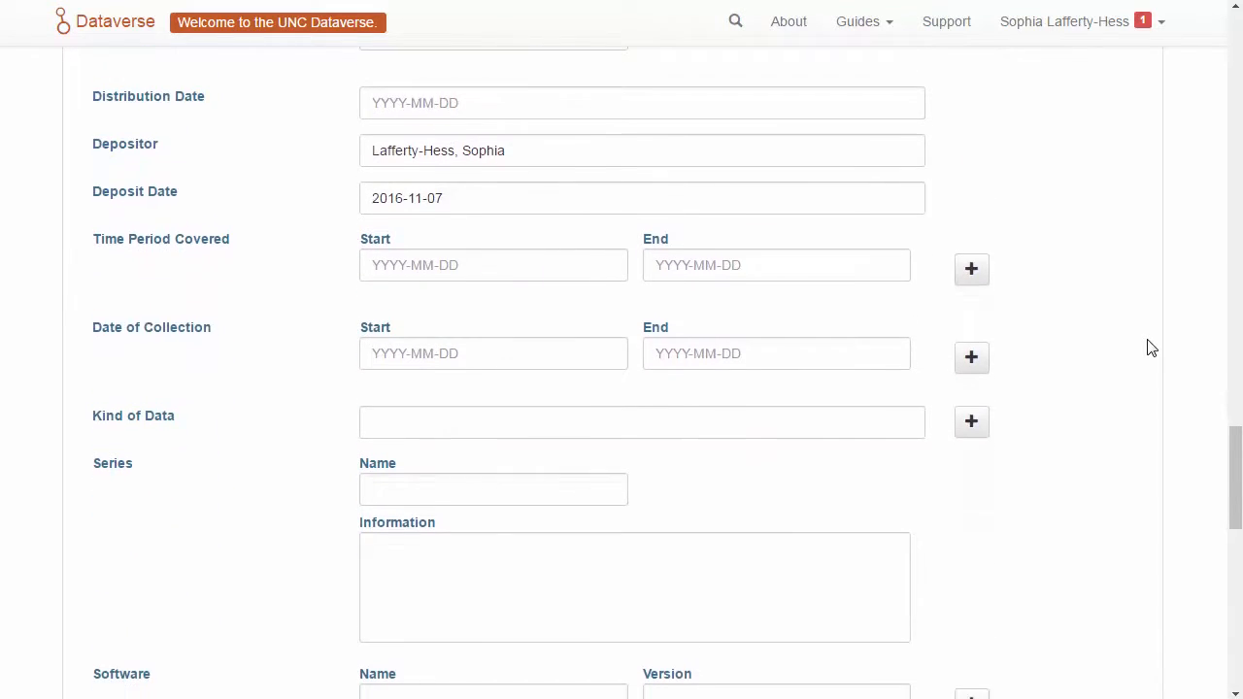
{"action": "scroll", "scroll_direction": "down", "scroll_amount": 3}
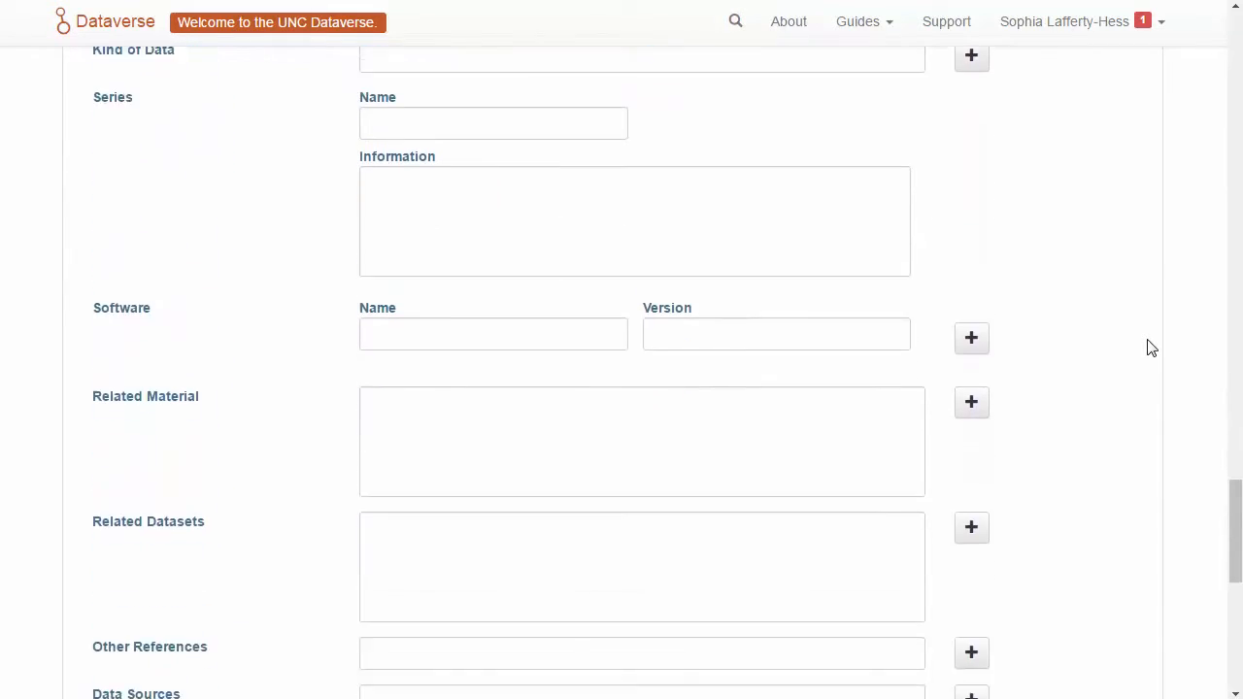
{"action": "scroll", "scroll_direction": "down", "scroll_amount": 3}
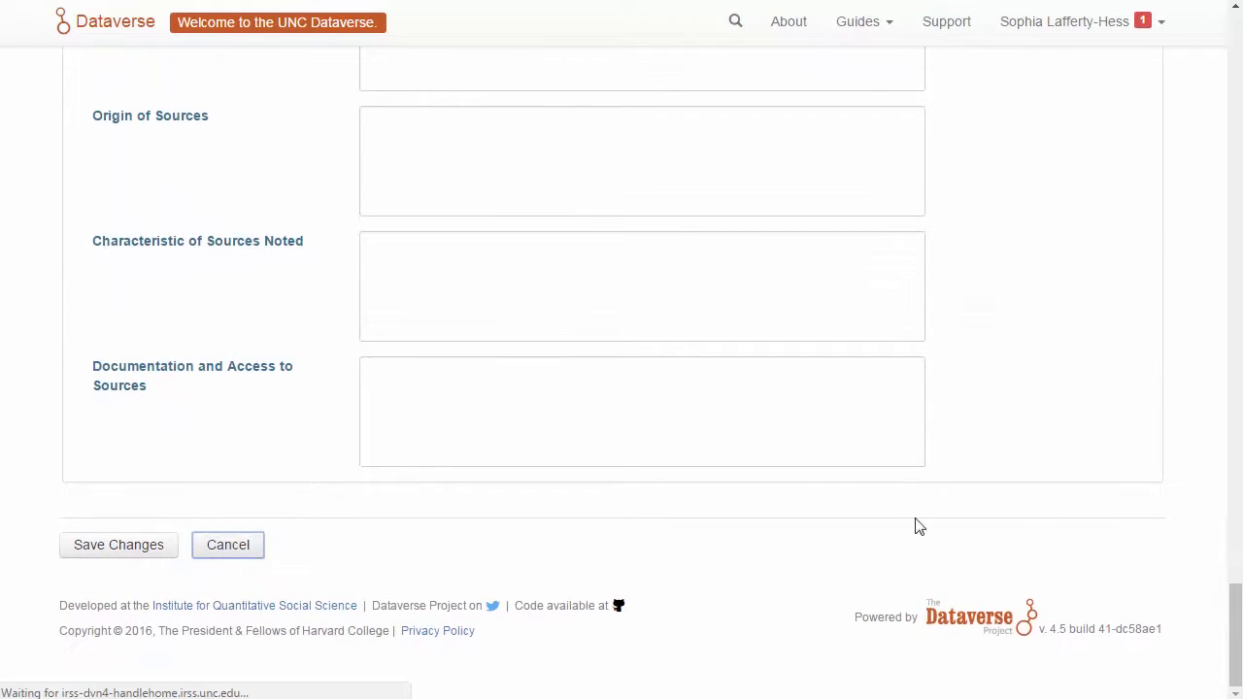
{"action": "left_click", "coordinate": [119, 544]}
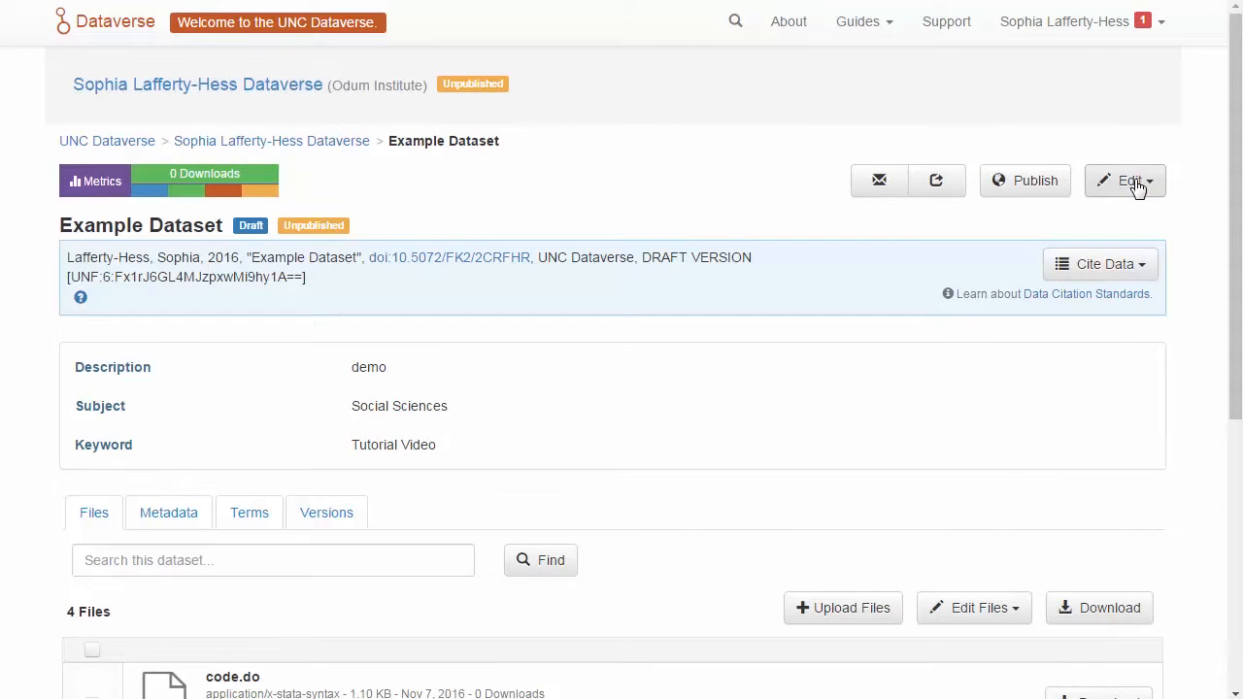
{"action": "left_click", "coordinate": [1129, 181]}
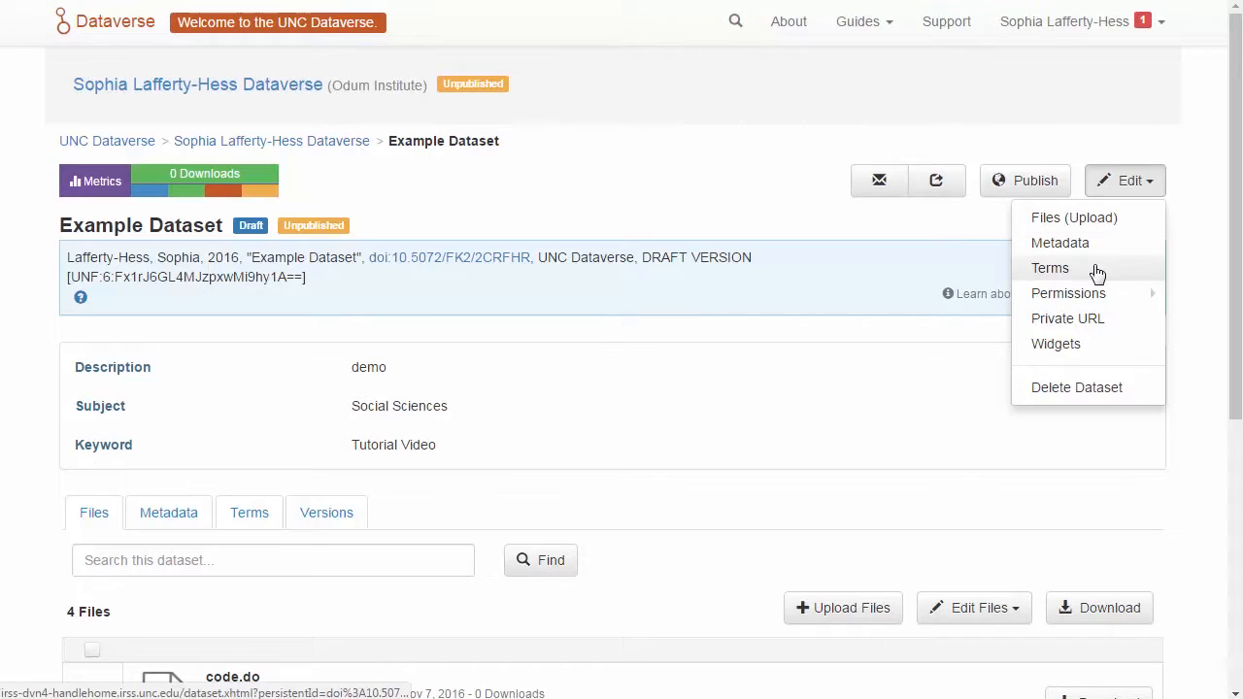
{"action": "left_click", "coordinate": [1051, 268]}
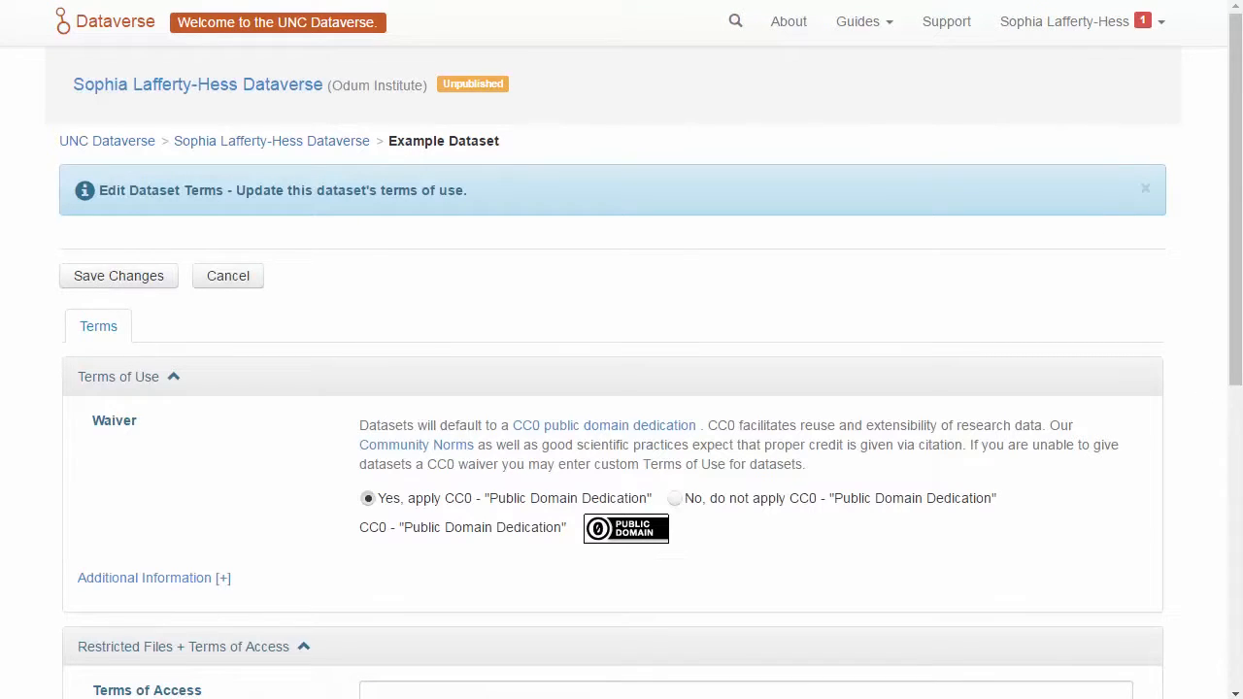
{"action": "scroll", "scroll_direction": "down", "scroll_amount": 3}
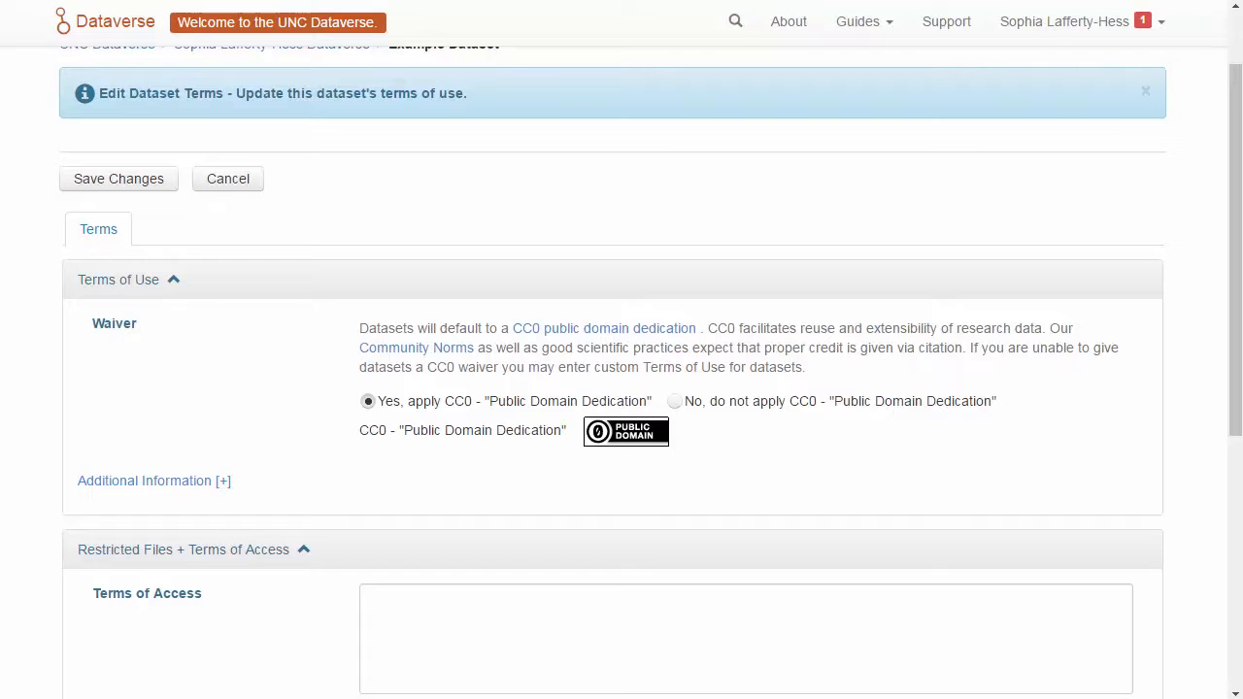
{"action": "left_click", "coordinate": [676, 400]}
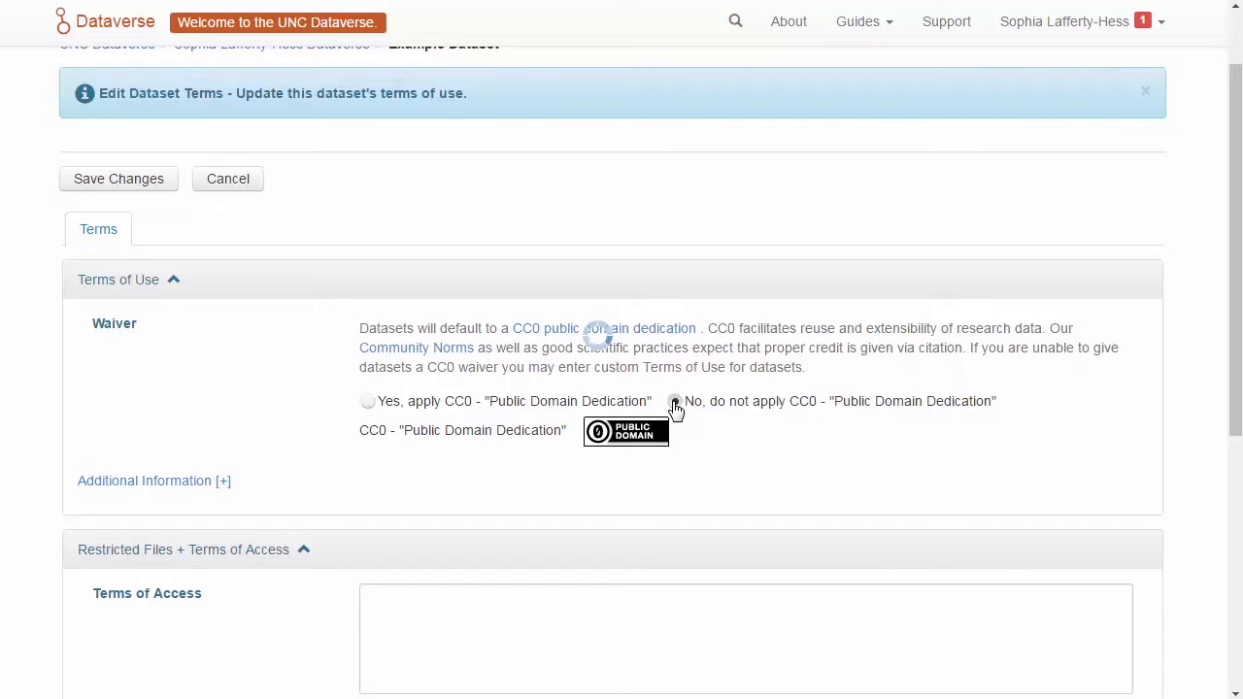
{"action": "left_click", "coordinate": [674, 401]}
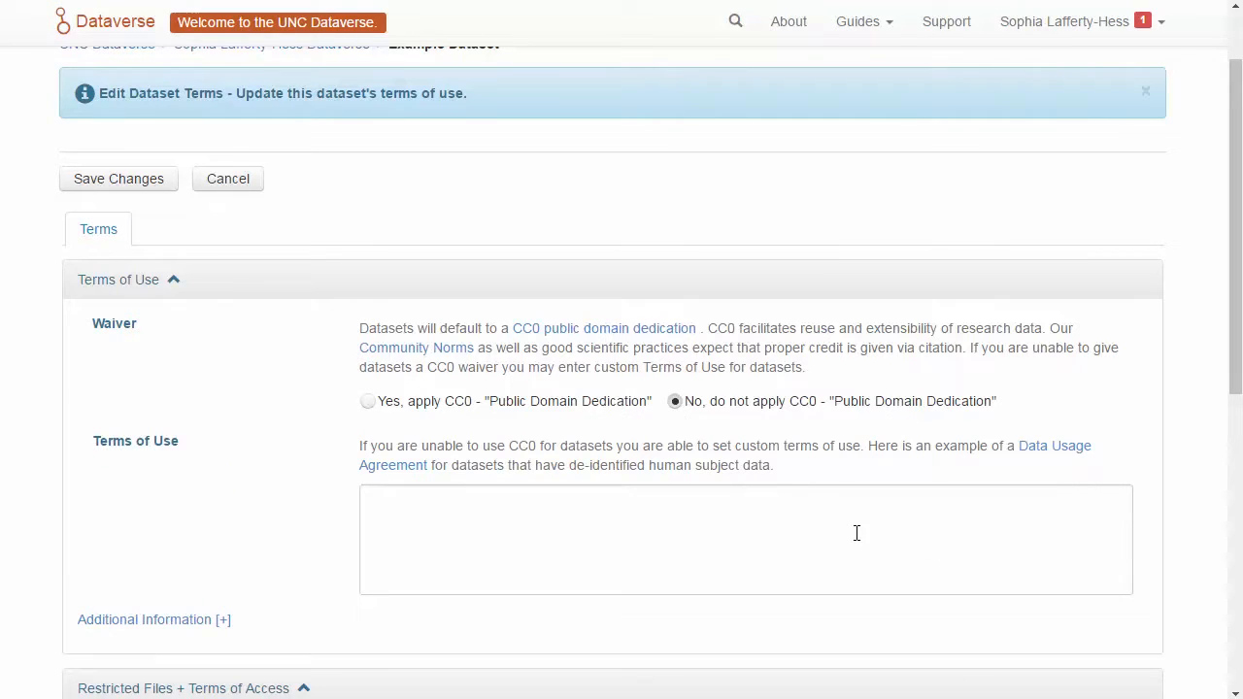
{"action": "left_click", "coordinate": [744, 540]}
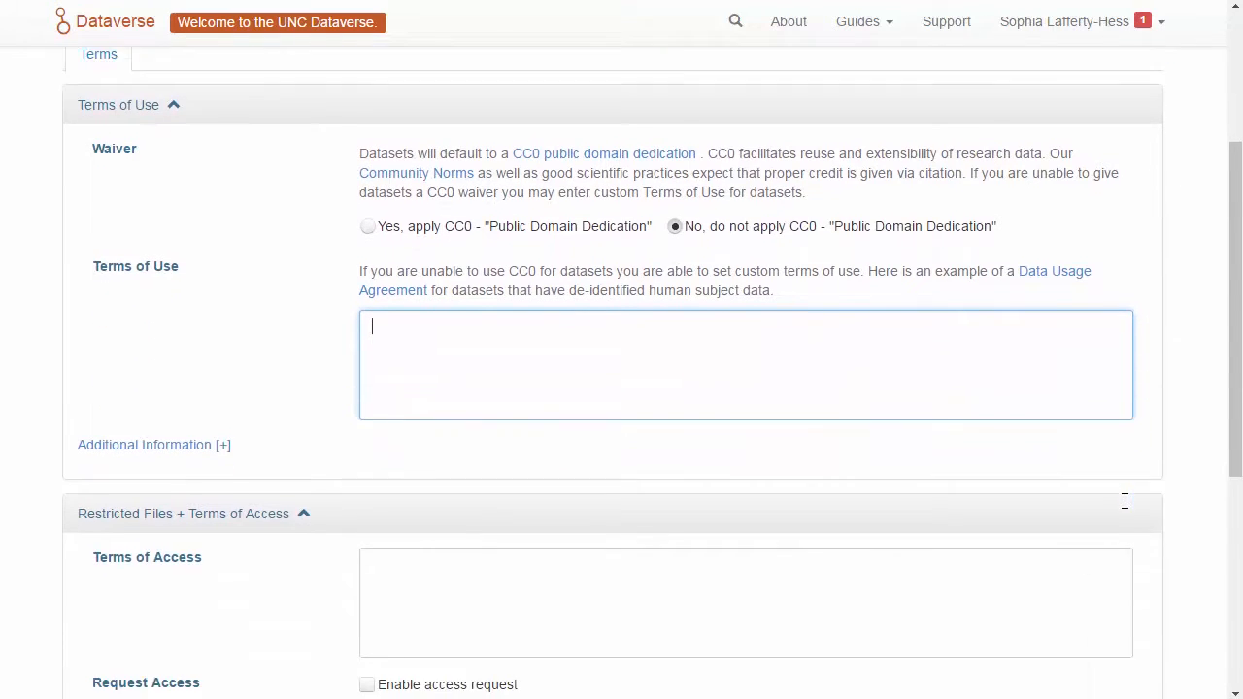
{"action": "scroll", "scroll_direction": "down", "scroll_amount": 3}
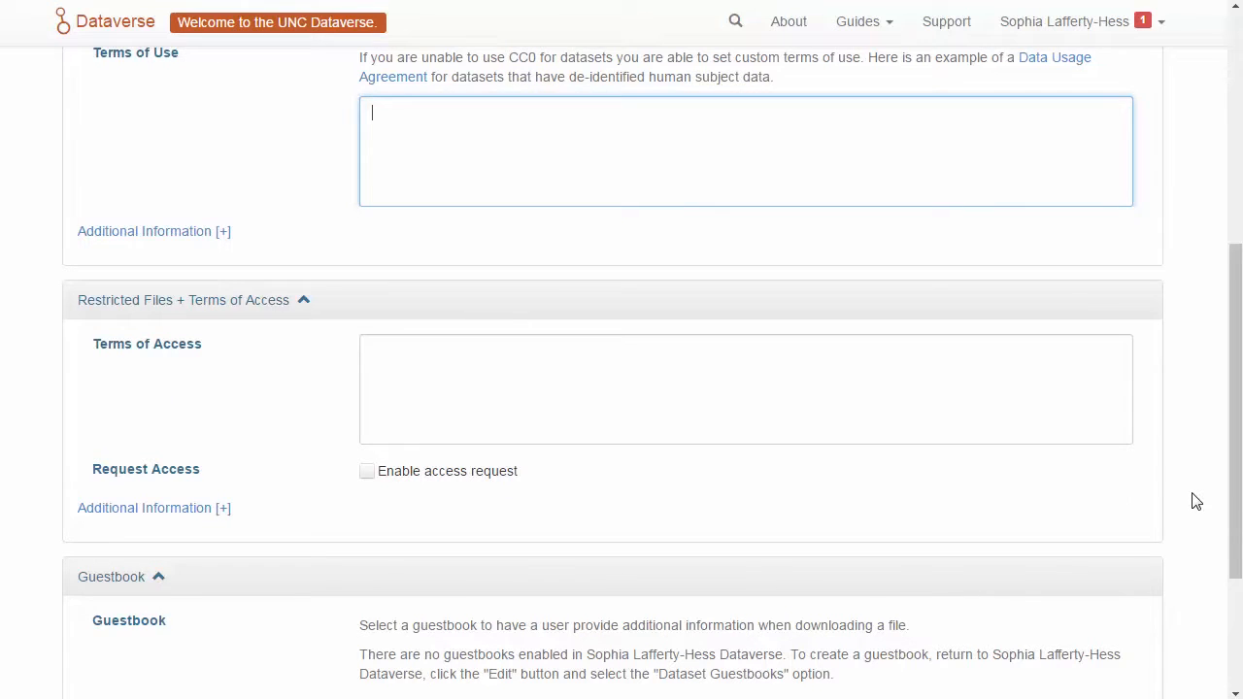
{"action": "scroll", "scroll_direction": "down", "scroll_amount": 3}
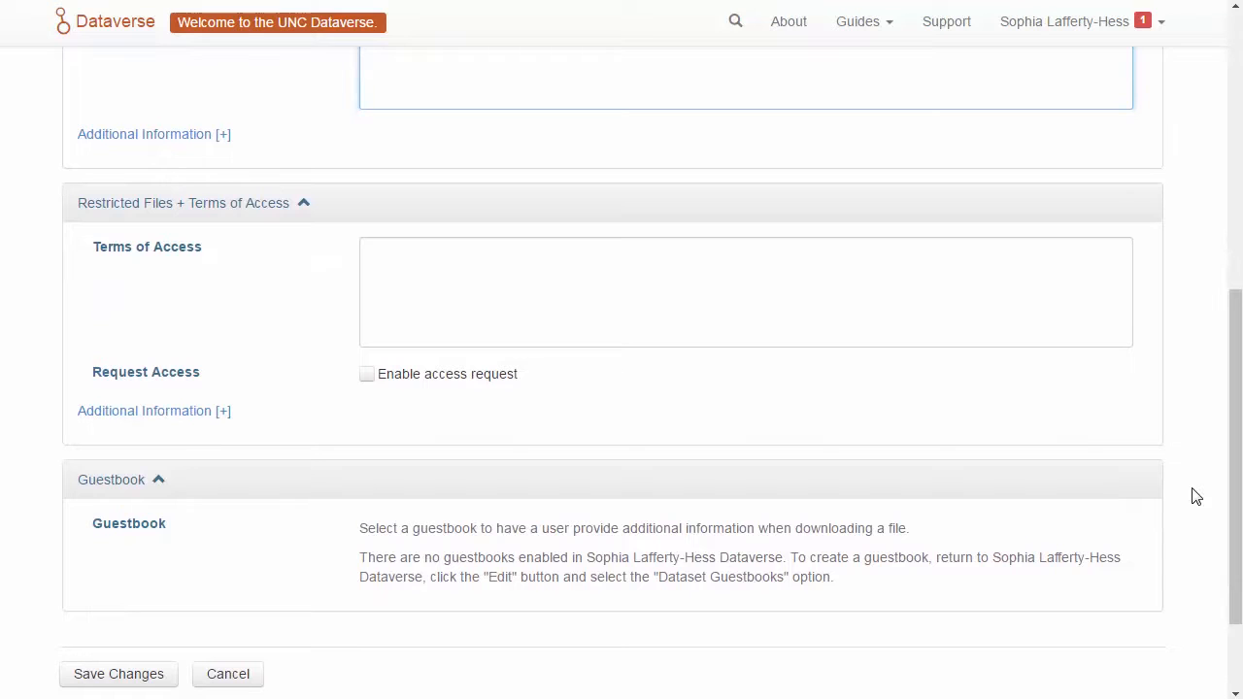
{"action": "scroll", "scroll_direction": "down", "scroll_amount": 3}
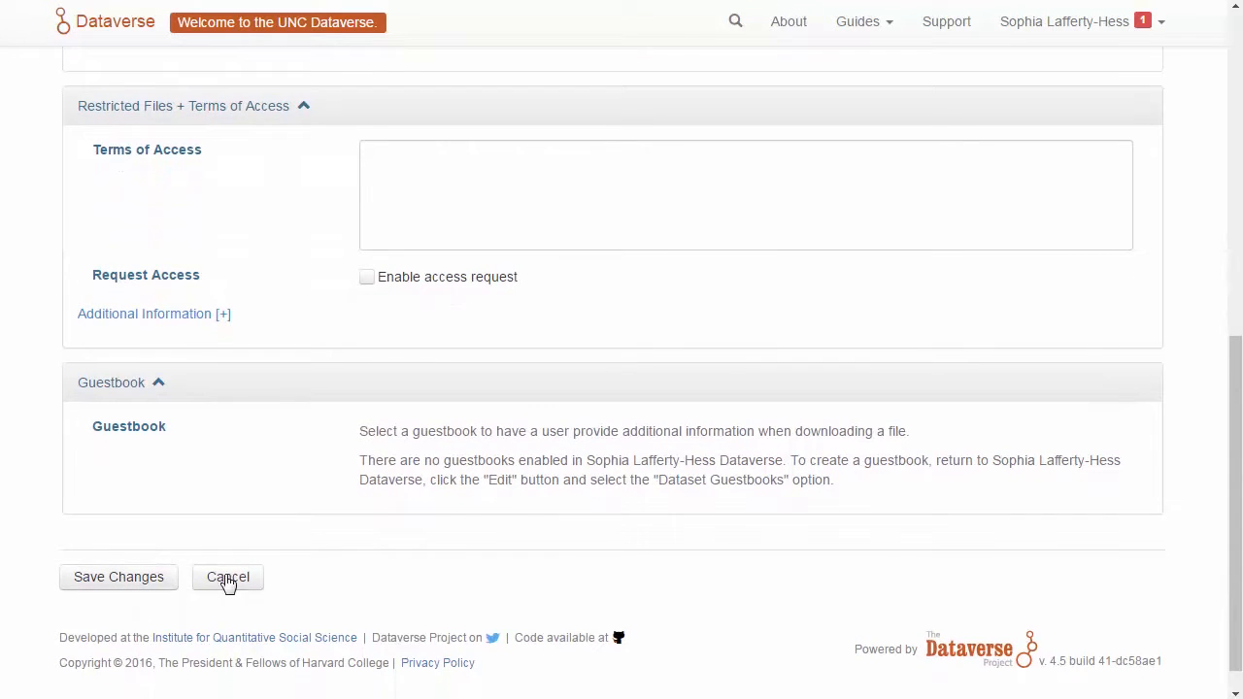
{"action": "left_click", "coordinate": [227, 577]}
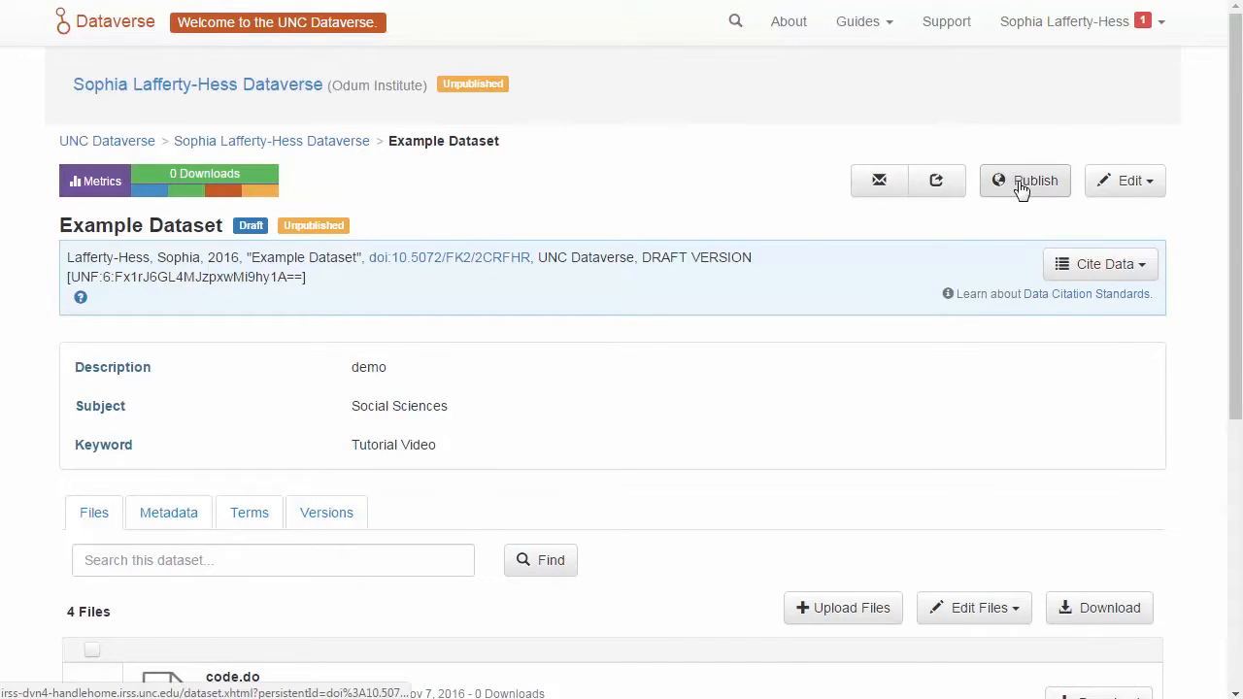
- Publish the dataset, confirming 'Yes, Publish Both' for it and its parent dataverse
{"action": "left_click", "coordinate": [1025, 181]}
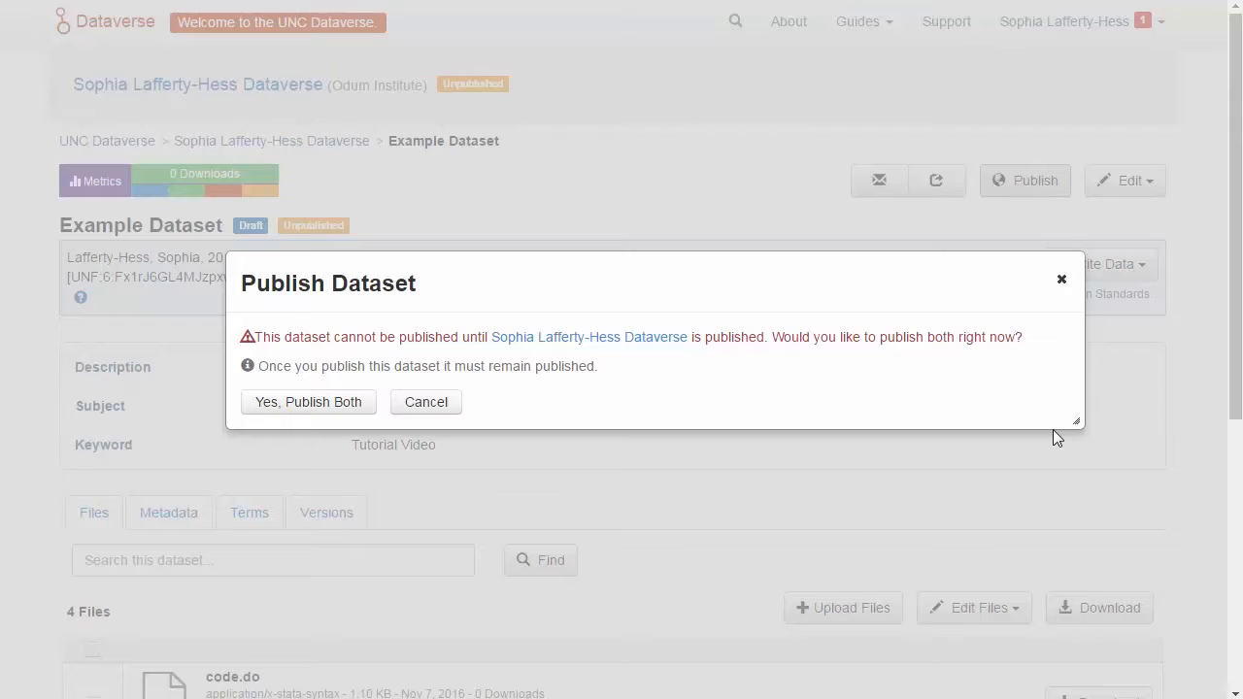
{"action": "mouse_move", "coordinate": [1053, 427]}
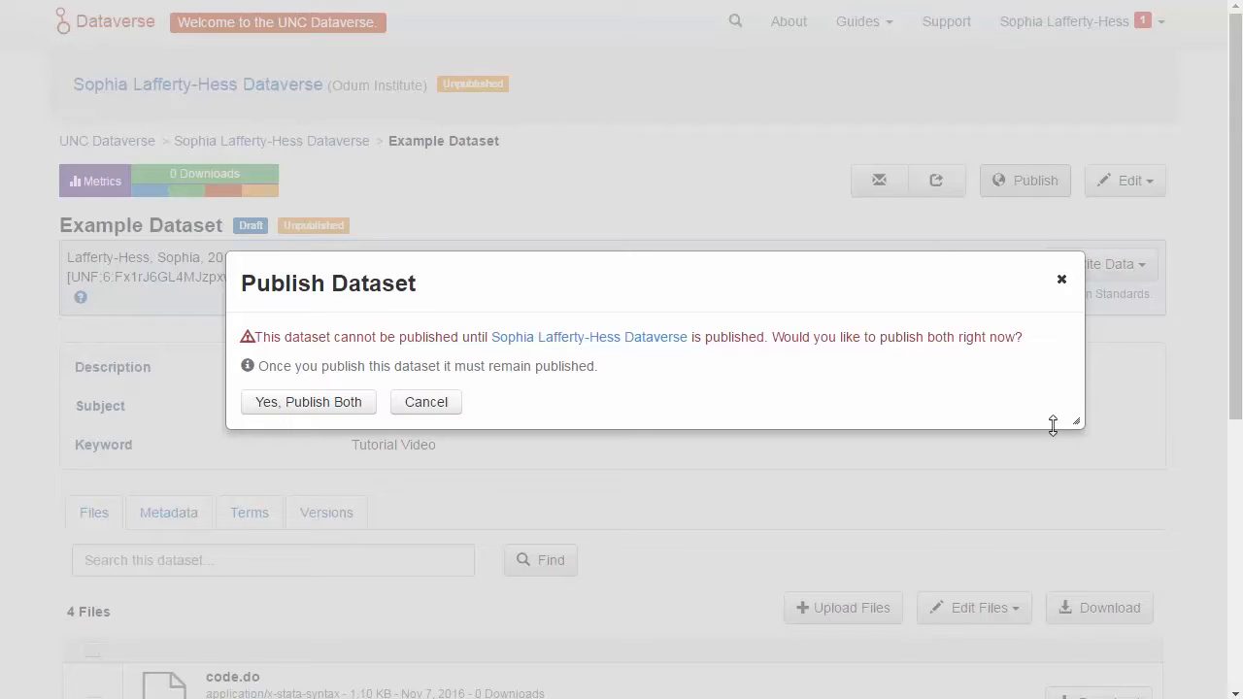
{"action": "mouse_move", "coordinate": [307, 402]}
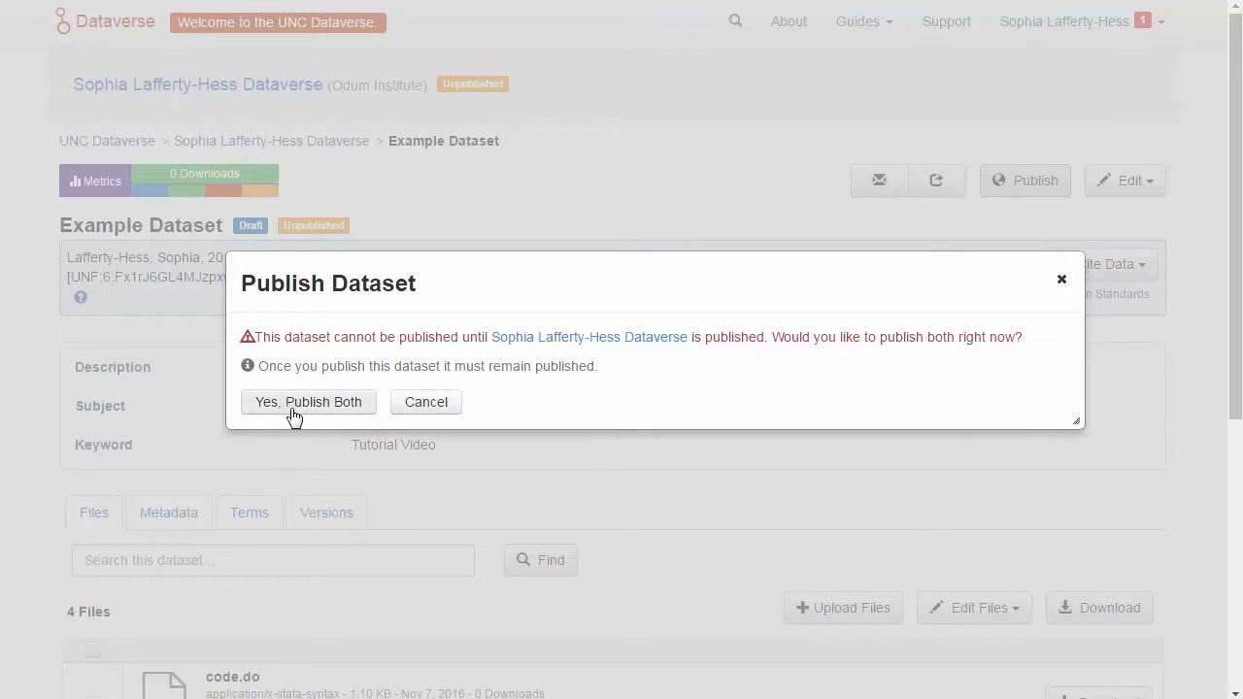
{"action": "left_click", "coordinate": [307, 402]}
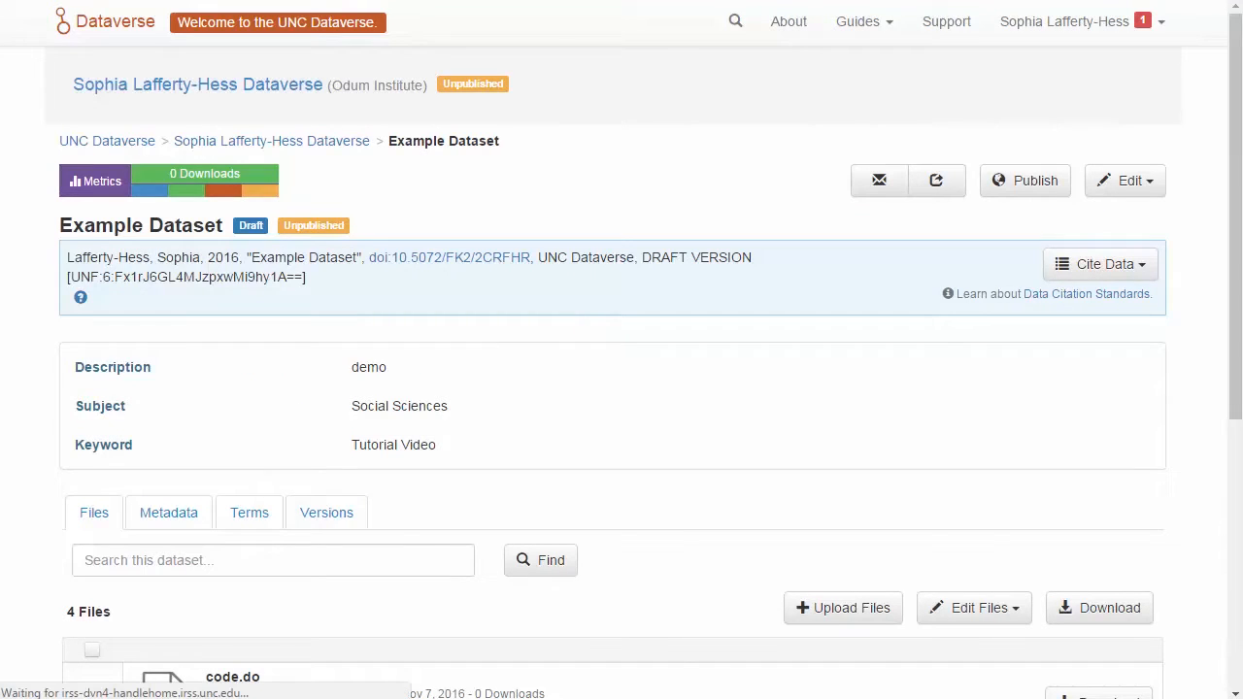
- Return to the parent dataverse via the breadcrumb, where Example Dataset V1 is listed
{"action": "left_click", "coordinate": [1025, 180]}
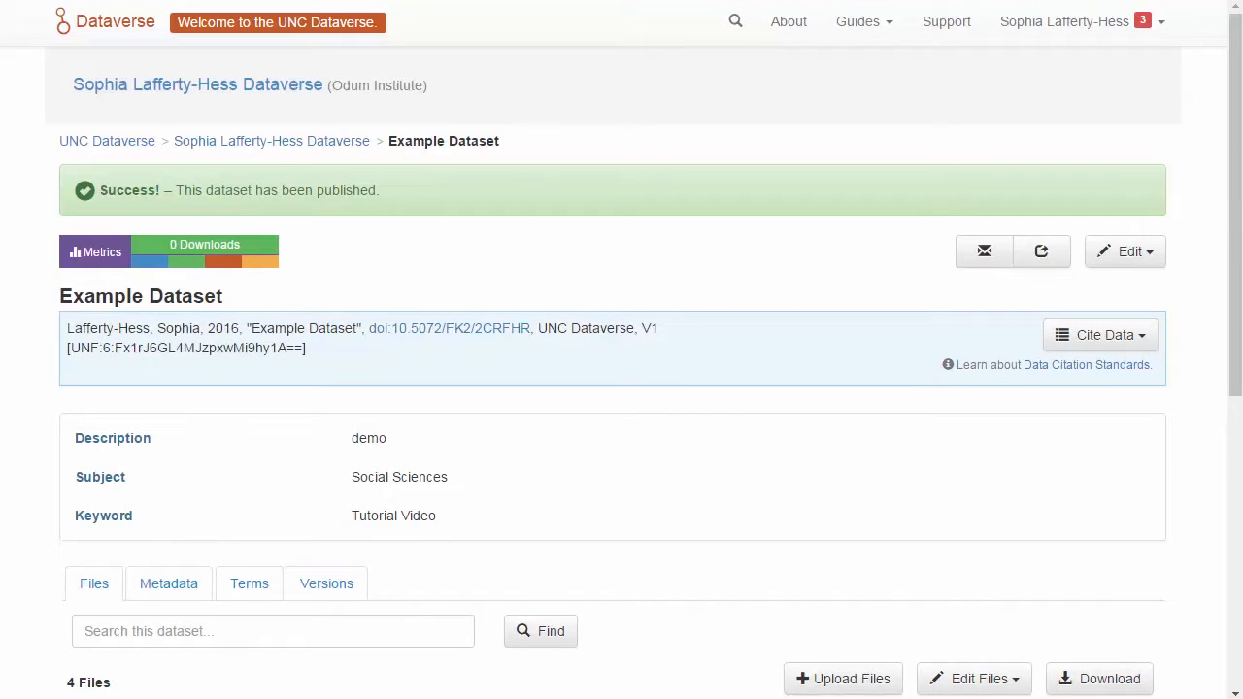
{"action": "left_click", "coordinate": [272, 140]}
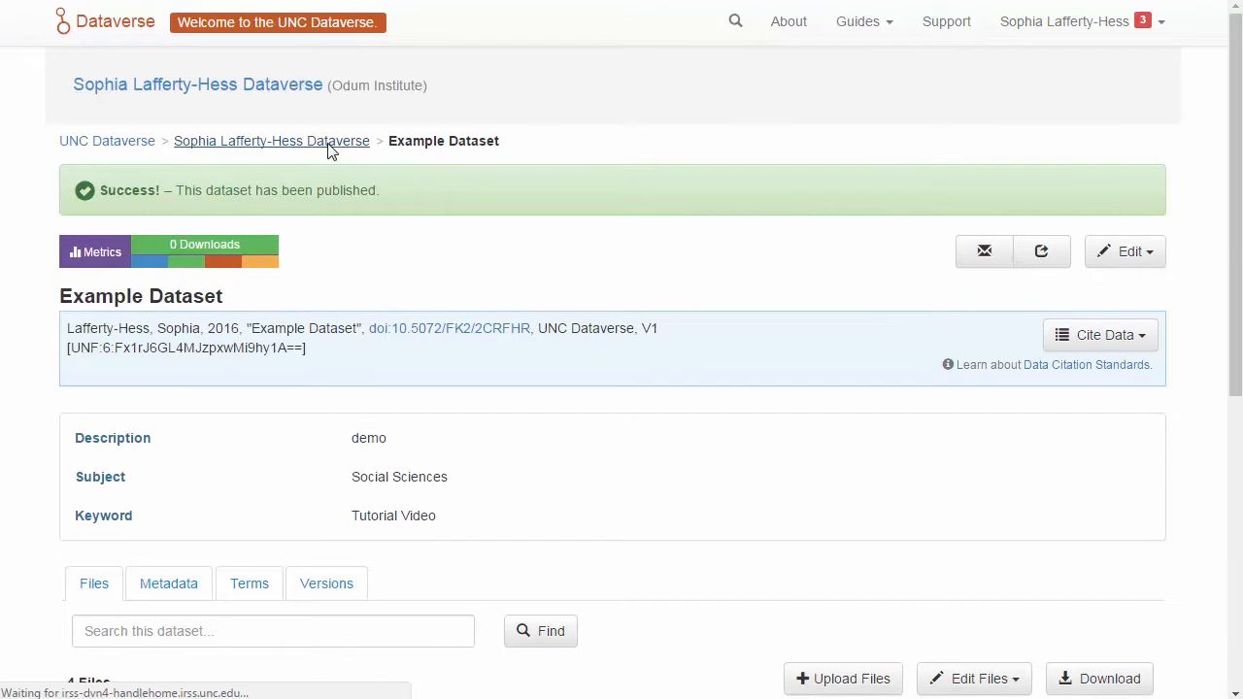
{"action": "left_click", "coordinate": [272, 140]}
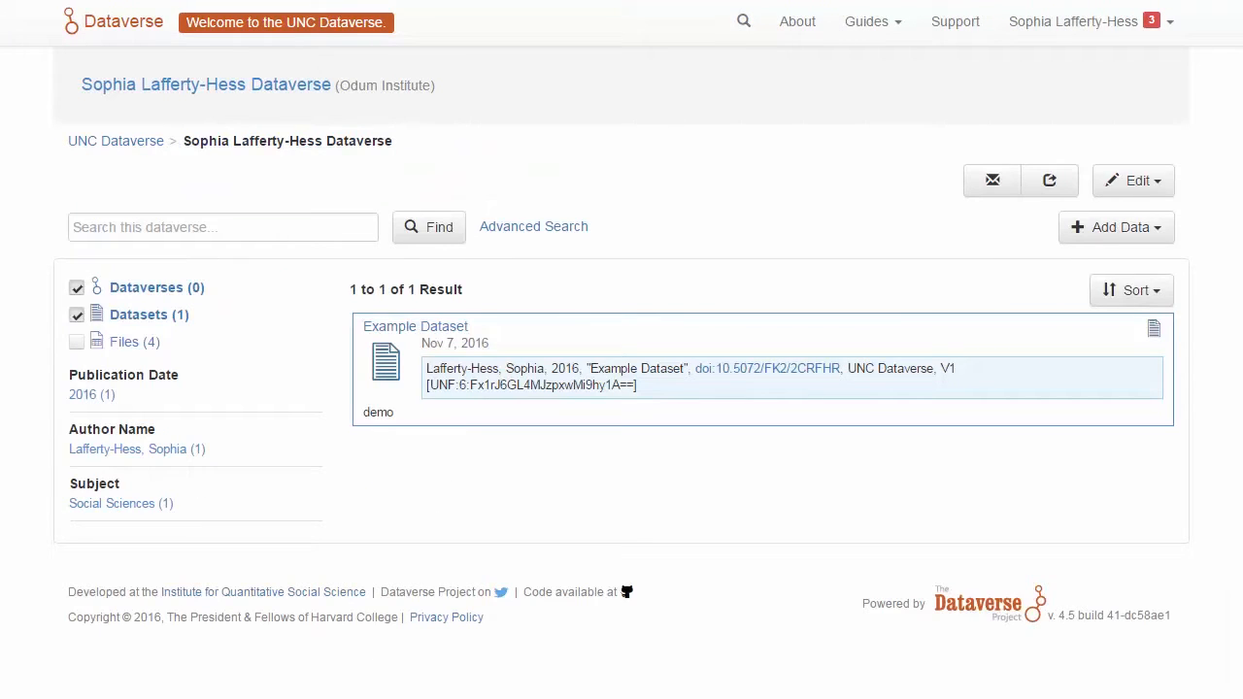